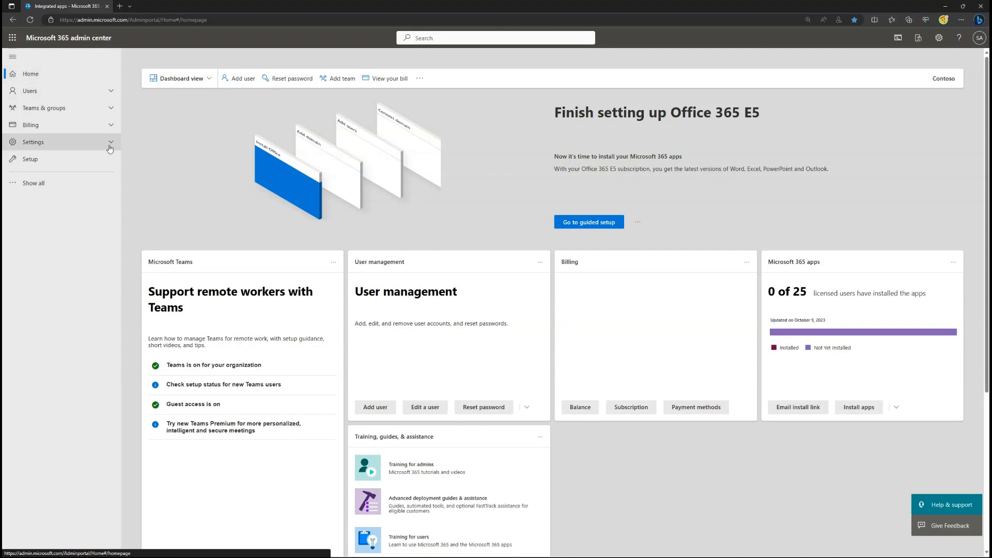
# Step: Expand Settings in the admin center navigation and open Integrated apps
pyautogui.click(33, 141)
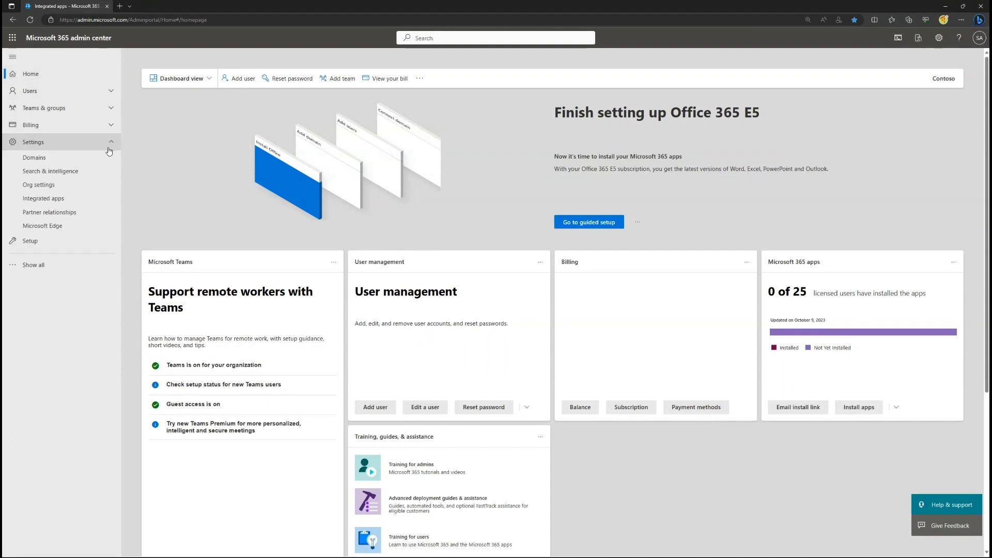
pyautogui.click(43, 198)
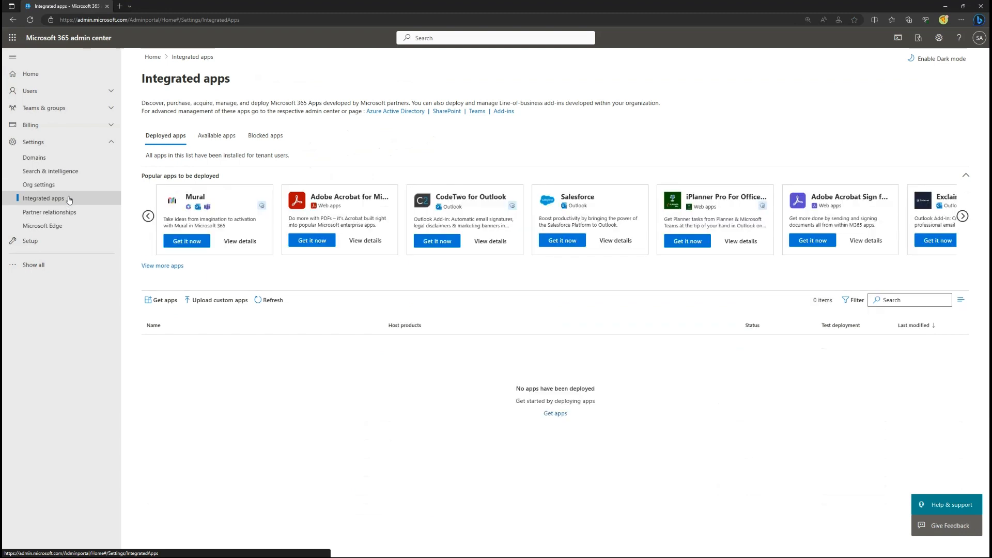
# Step: Search Get apps for 'sales copilot' and confirm getting Sales Copilot for Microsoft Outlook
pyautogui.click(164, 300)
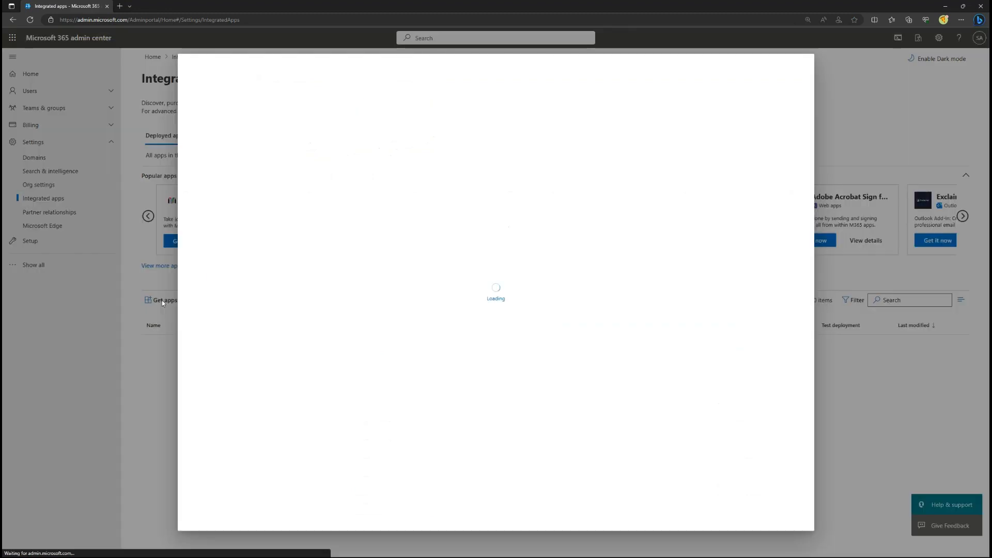
pyautogui.write('sales copilot')
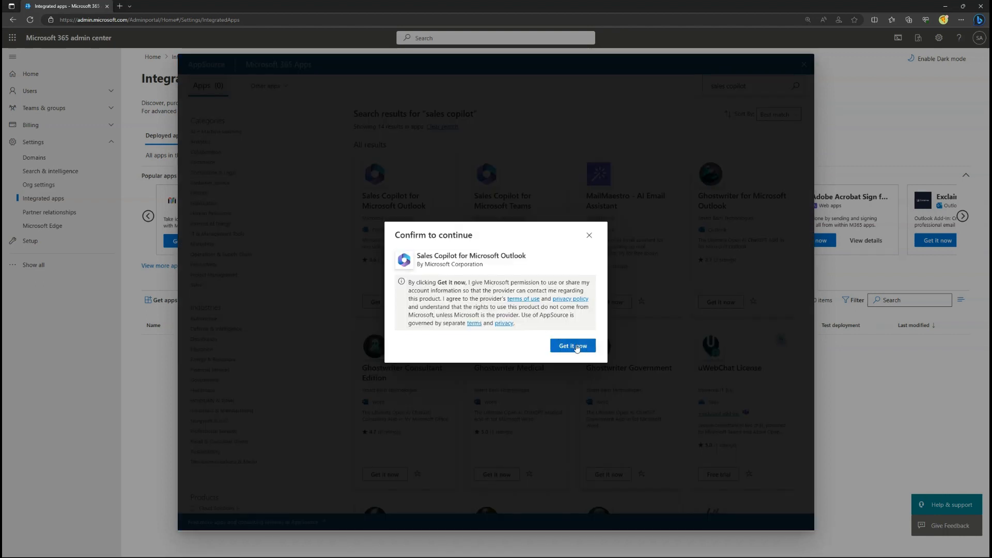
pyautogui.click(572, 346)
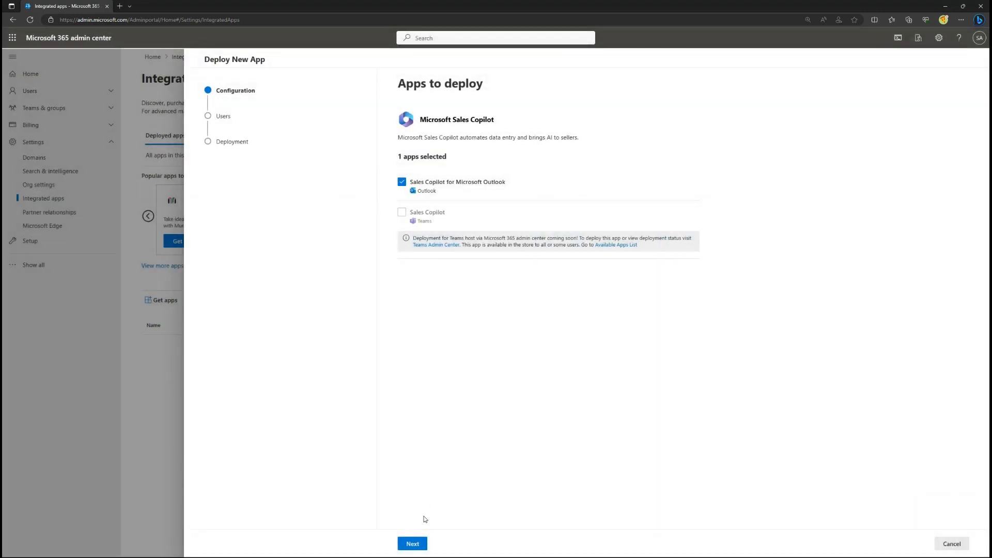
# Step: Assign the add-in to the entire organization, accept permissions, and finish deployment
pyautogui.click(412, 543)
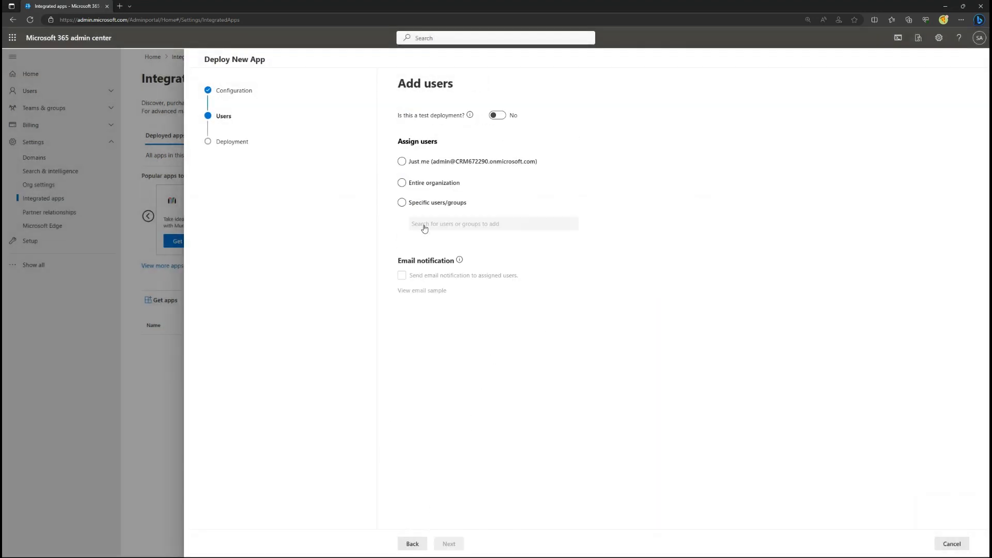
pyautogui.click(401, 182)
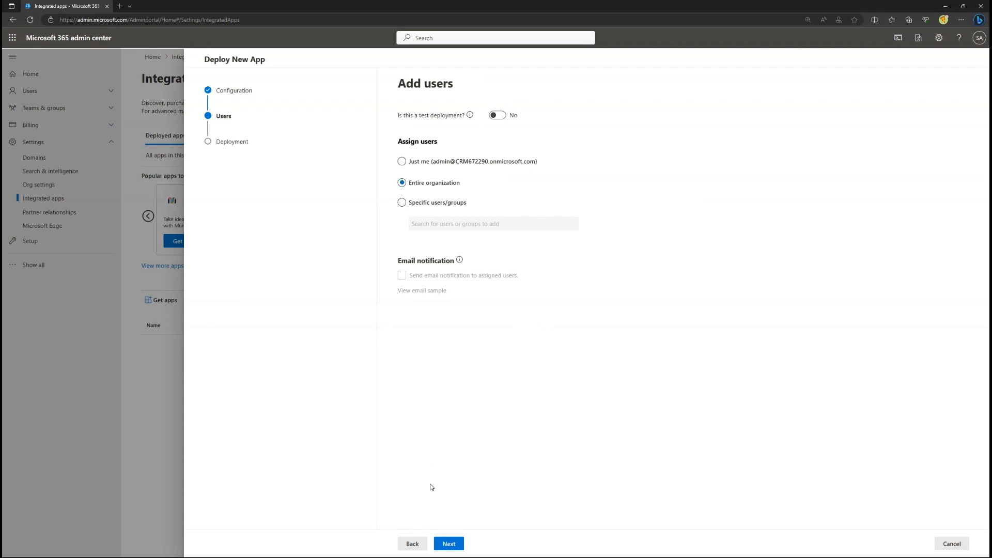
pyautogui.click(448, 543)
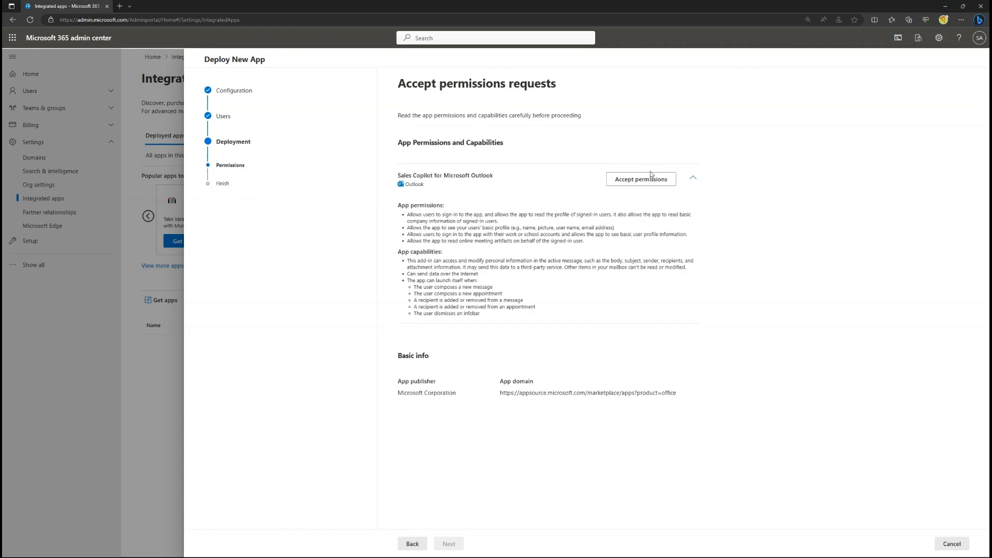
pyautogui.click(640, 179)
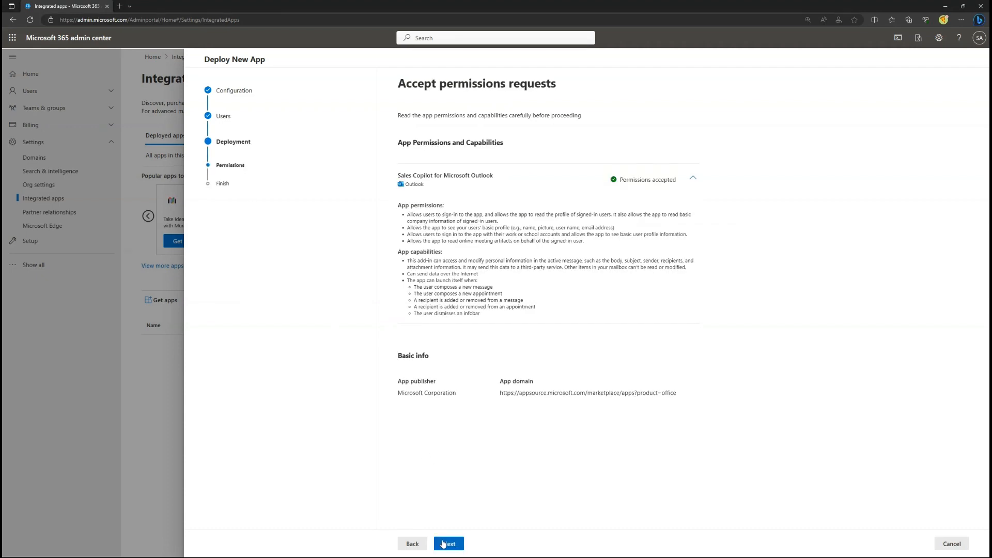
pyautogui.click(448, 543)
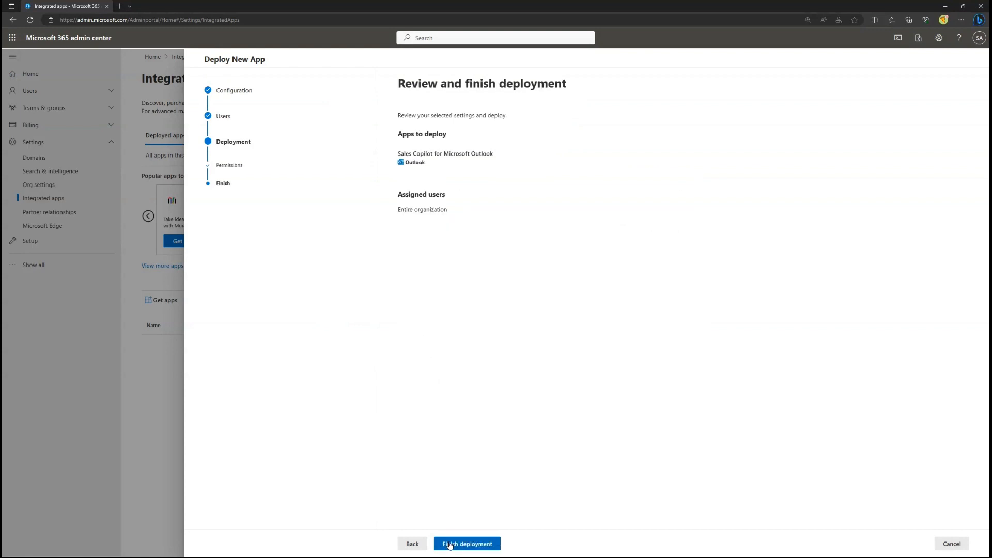
pyautogui.click(467, 544)
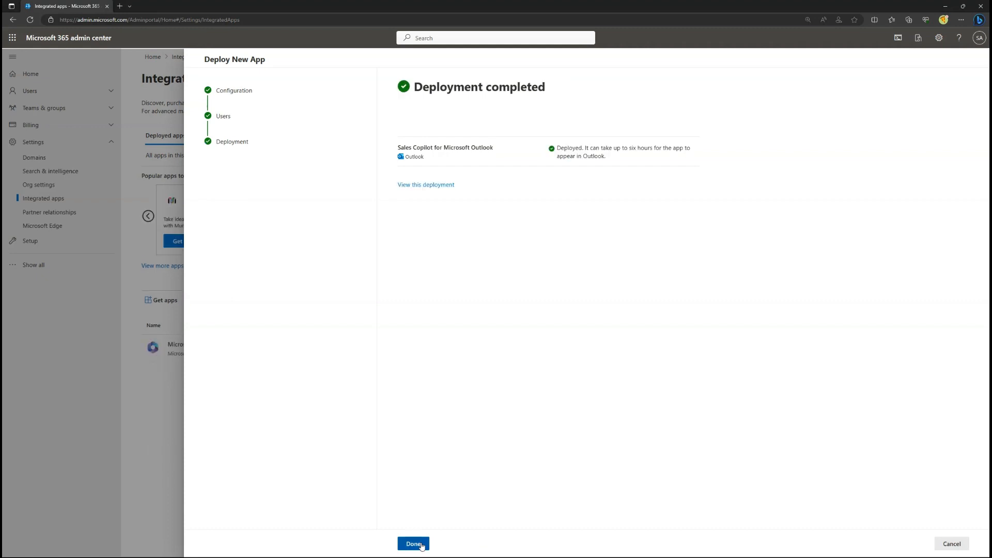
pyautogui.click(413, 544)
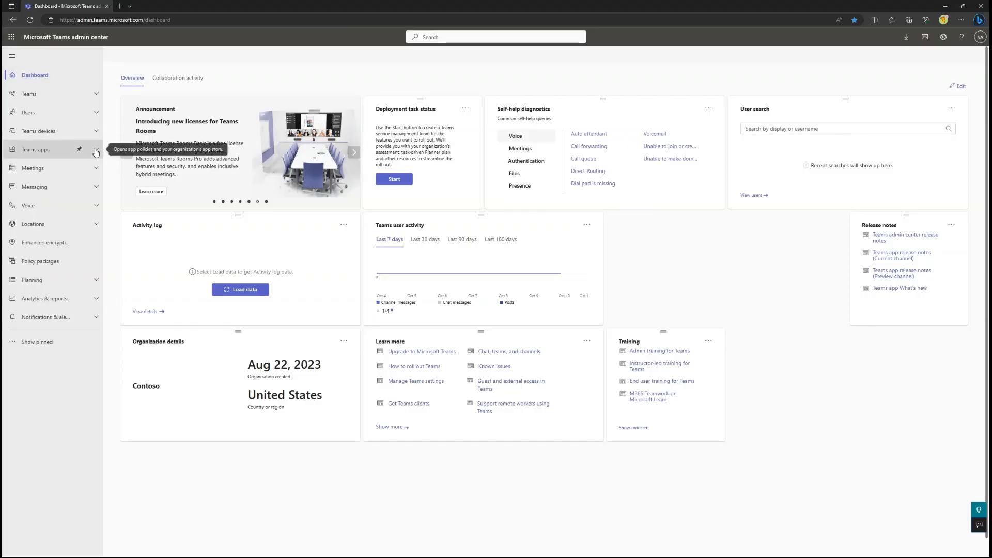
# Step: Expand Teams apps in the navigation and open Setup policies
pyautogui.click(35, 150)
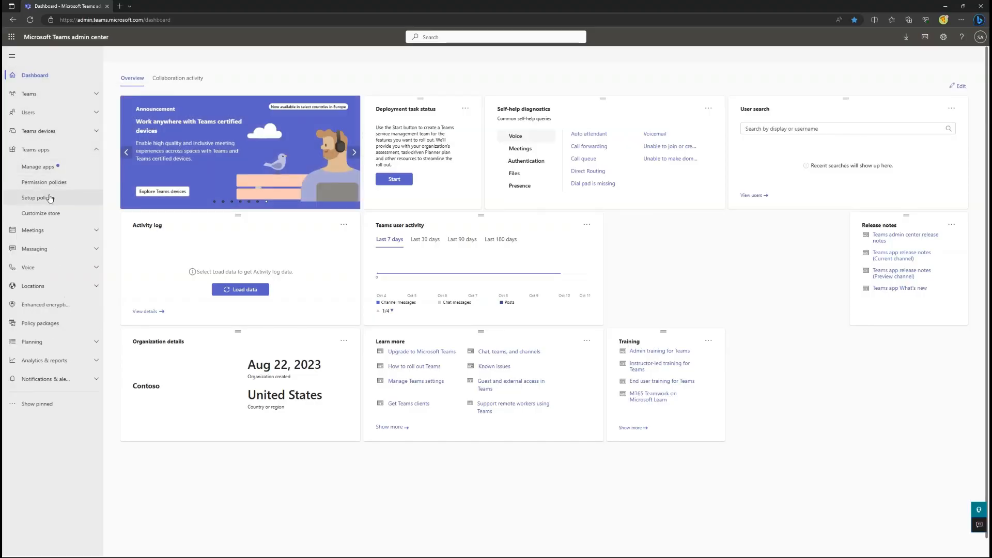
pyautogui.click(38, 198)
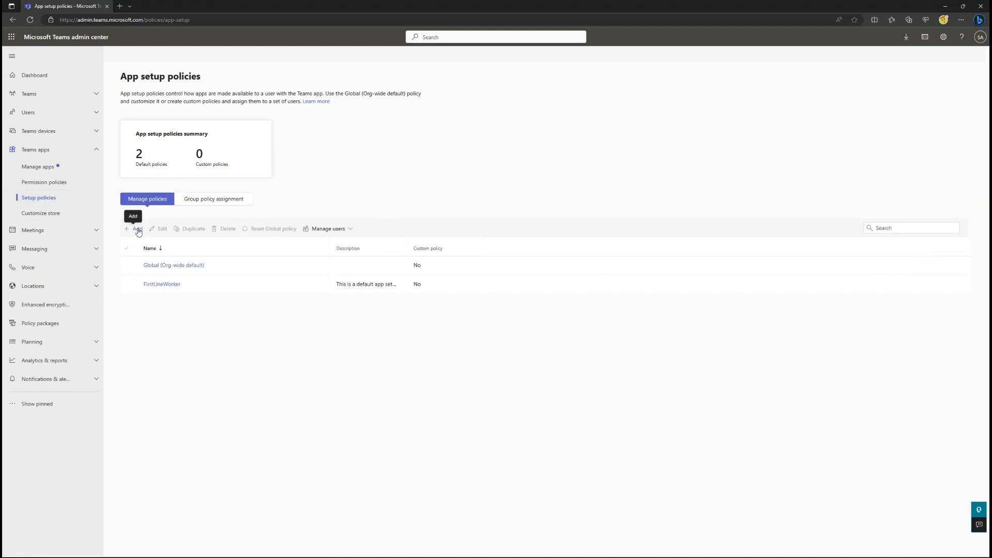
# Step: Start a new app setup policy named 'Sales Copilot'
pyautogui.click(133, 228)
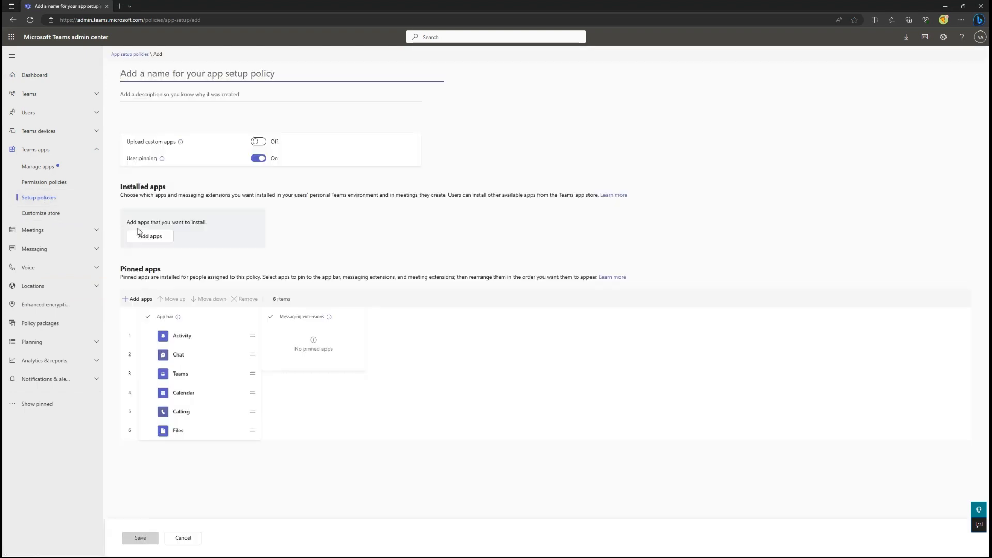
pyautogui.click(281, 74)
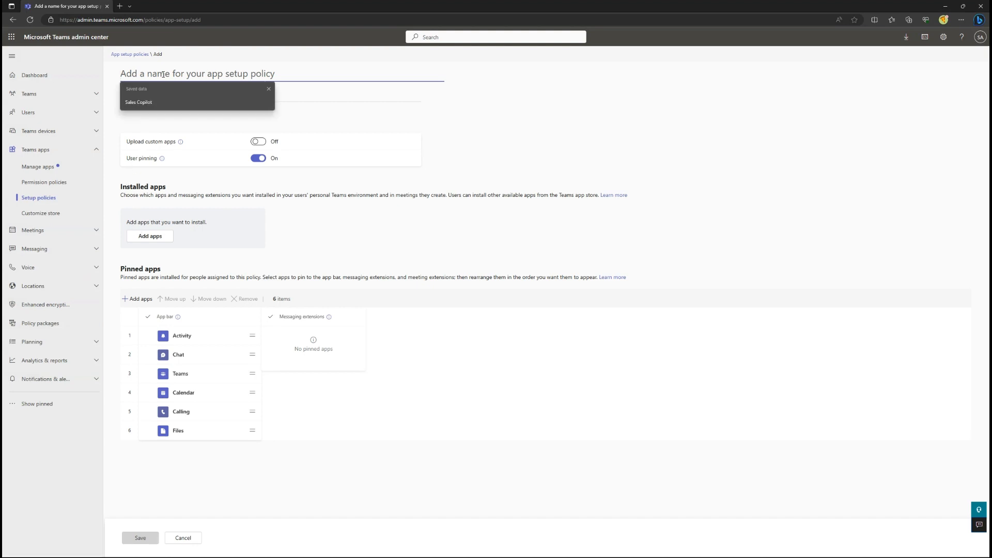
pyautogui.click(139, 102)
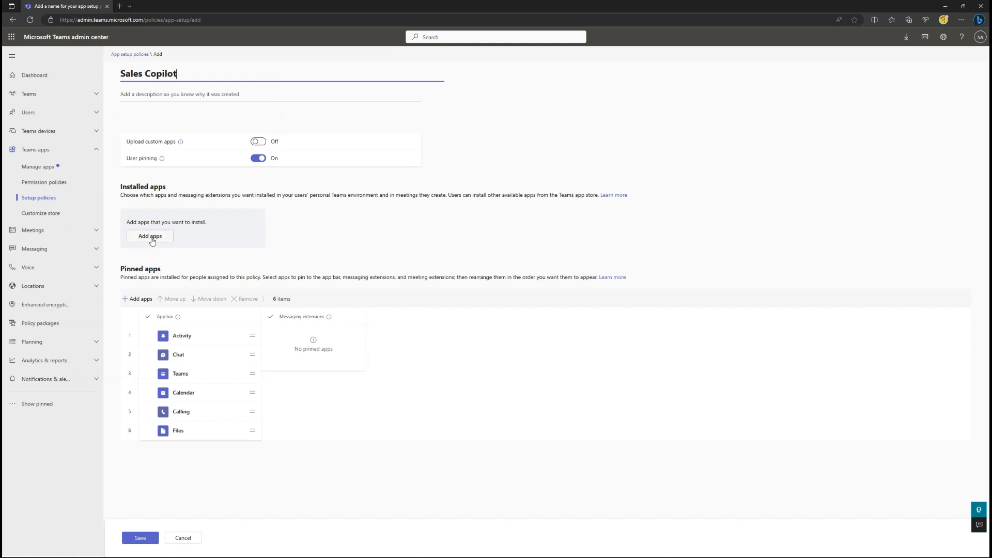
# Step: Add the Sales Copilot app to the policy's installed apps
pyautogui.click(150, 235)
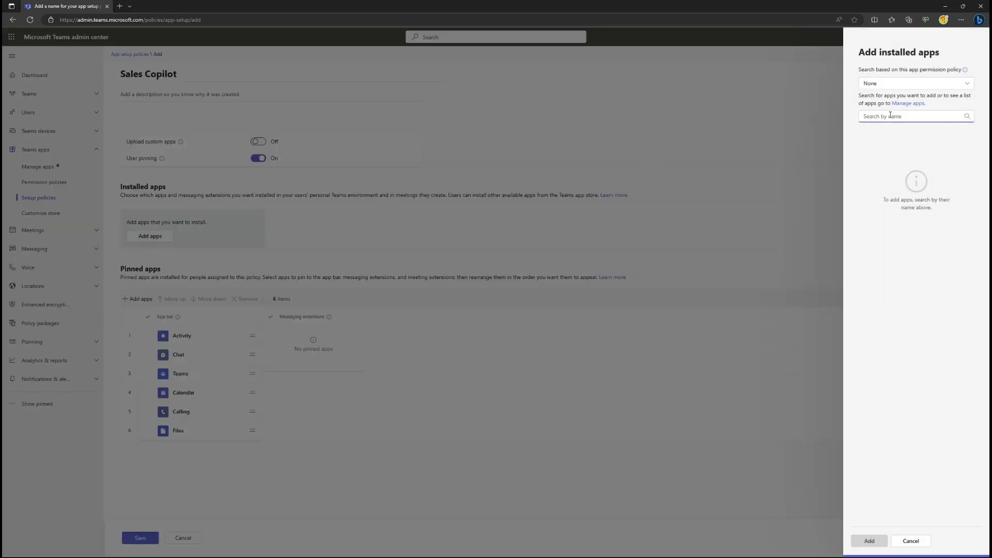
pyautogui.write('Sales Copilot')
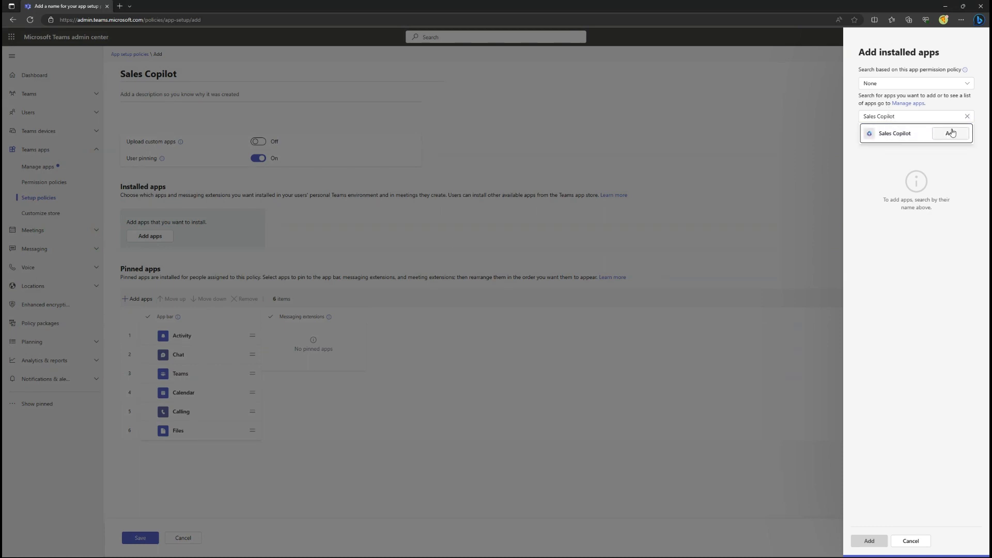
pyautogui.click(950, 132)
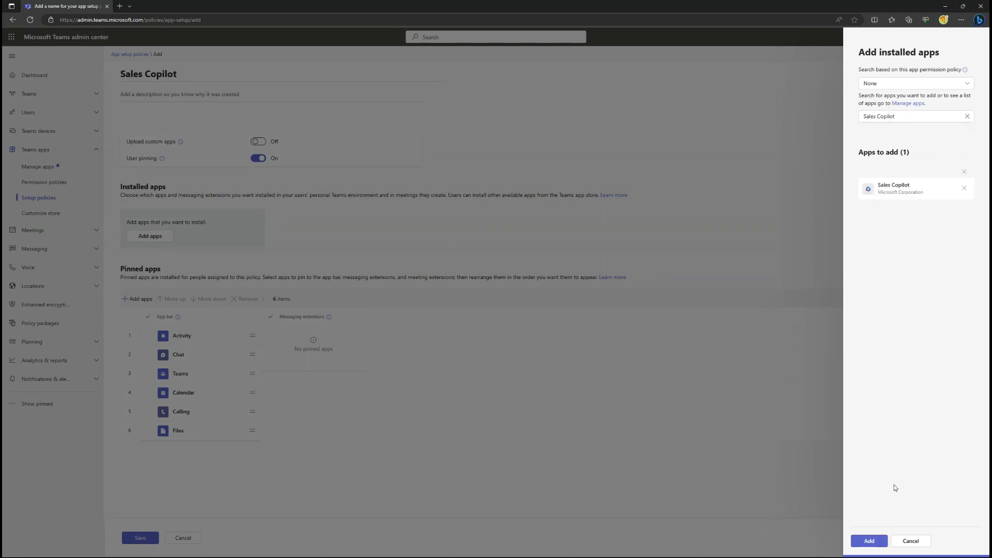
pyautogui.click(867, 540)
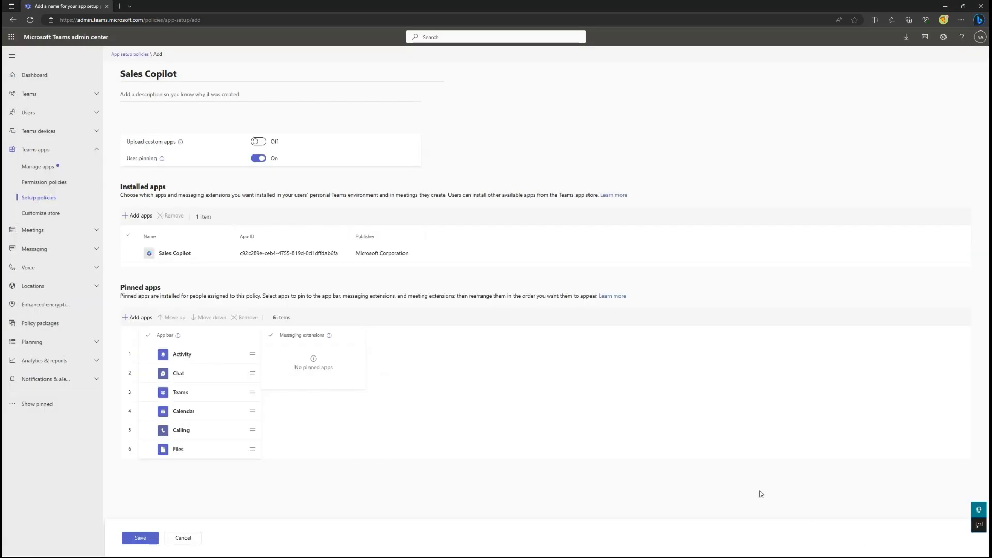
pyautogui.moveTo(140, 317)
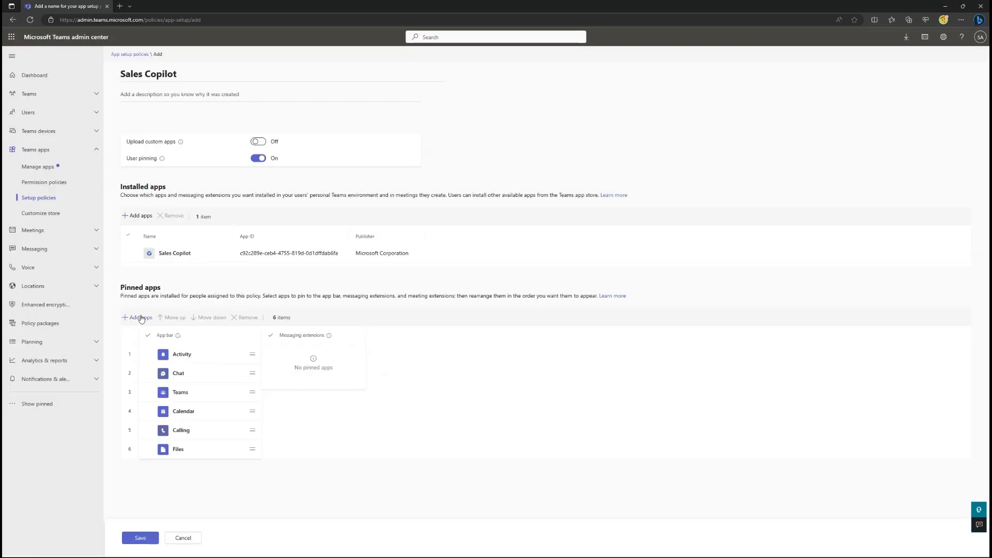
# Step: Add Sales Copilot to the policy's pinned apps
pyautogui.click(137, 317)
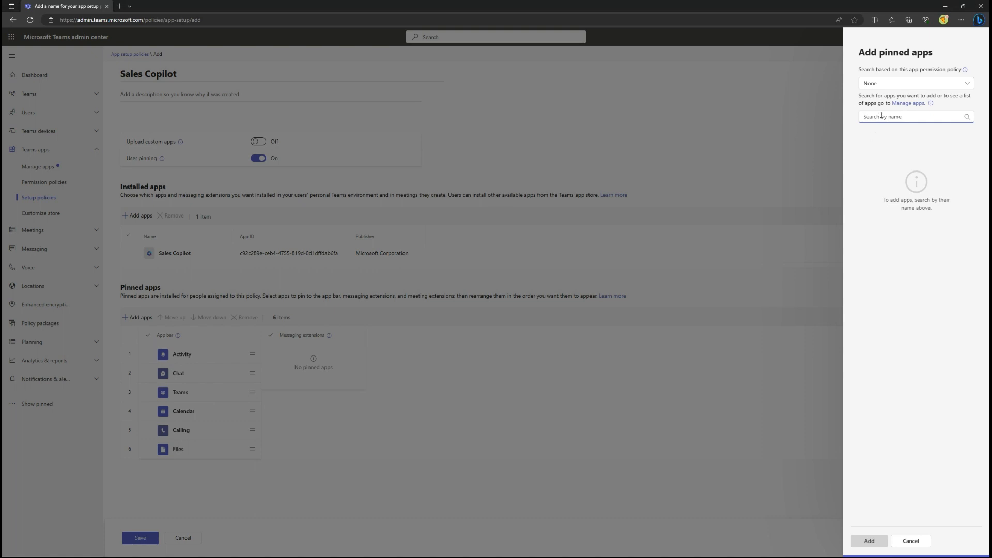
pyautogui.write('sales copilot')
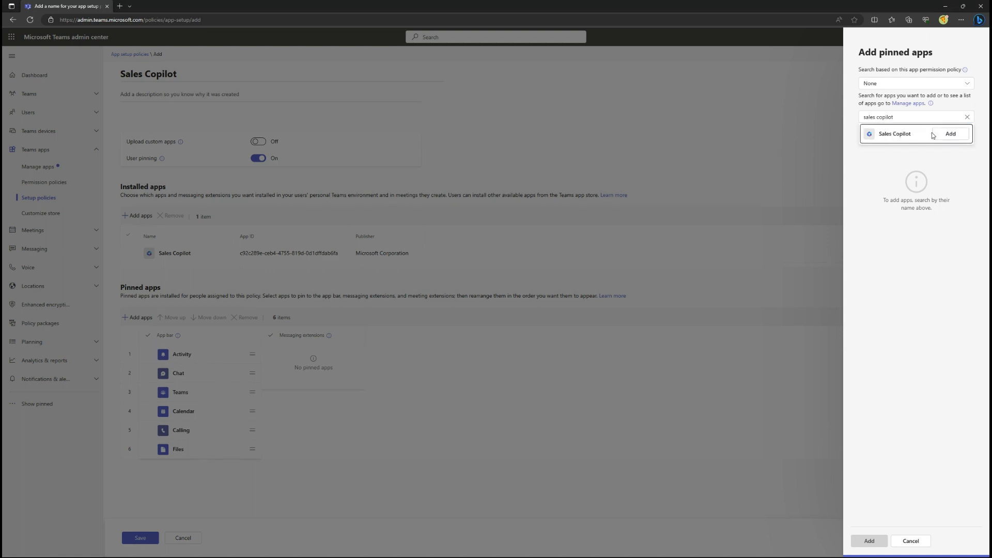
pyautogui.click(950, 133)
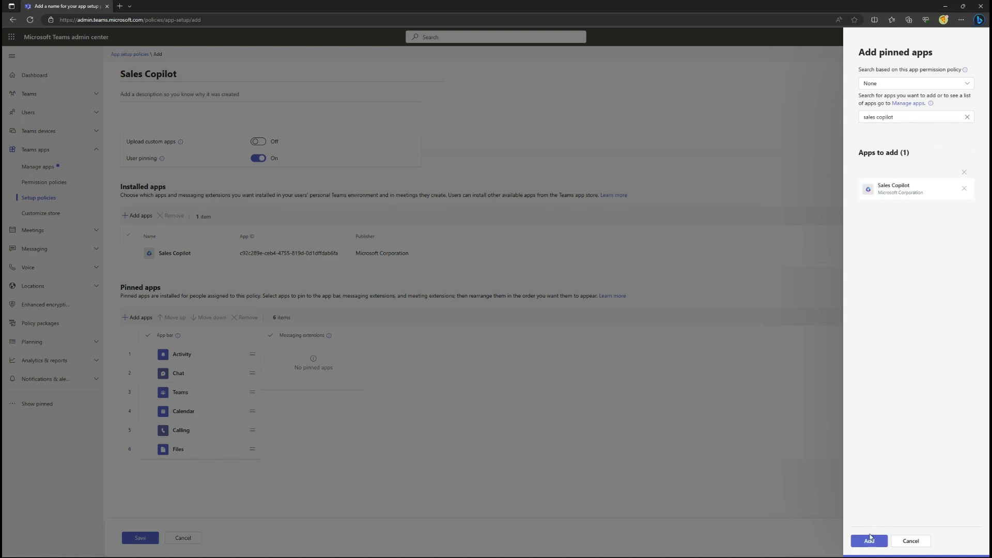
pyautogui.click(867, 540)
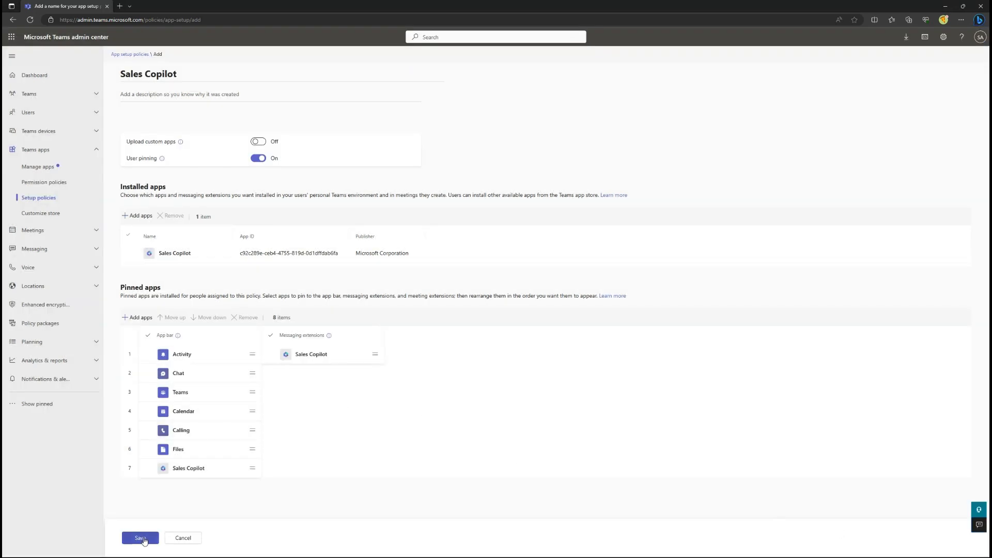
# Step: Save the policy, confirming the User pinning prompt
pyautogui.click(140, 538)
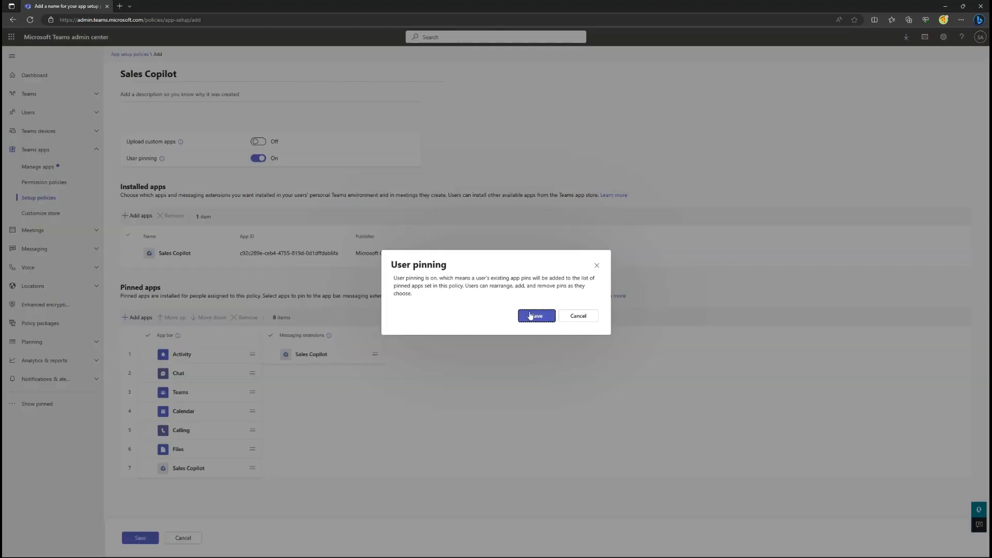
pyautogui.click(536, 316)
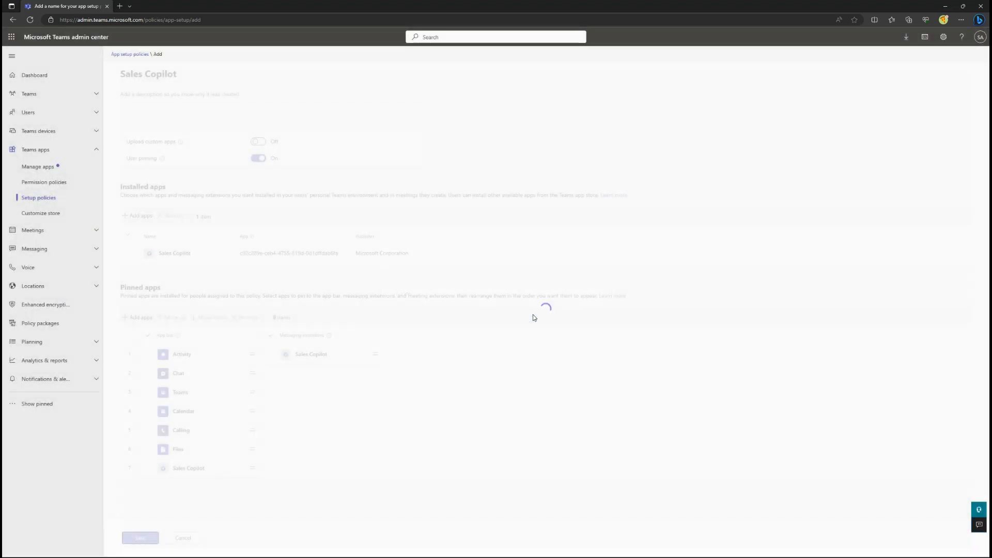
pyautogui.click(140, 538)
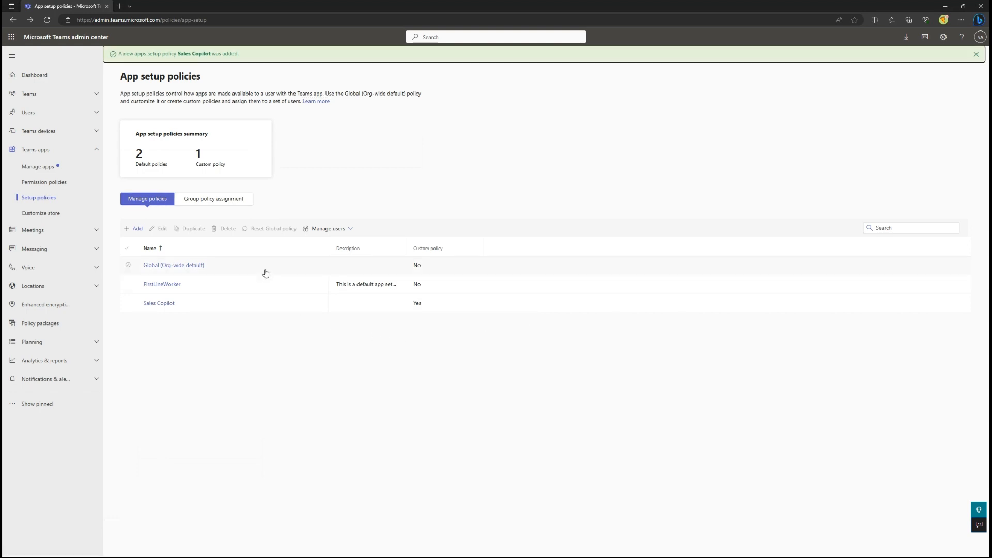
# Step: Under Group policy assignment, give All Employees the Sales Copilot policy and confirm
pyautogui.click(214, 198)
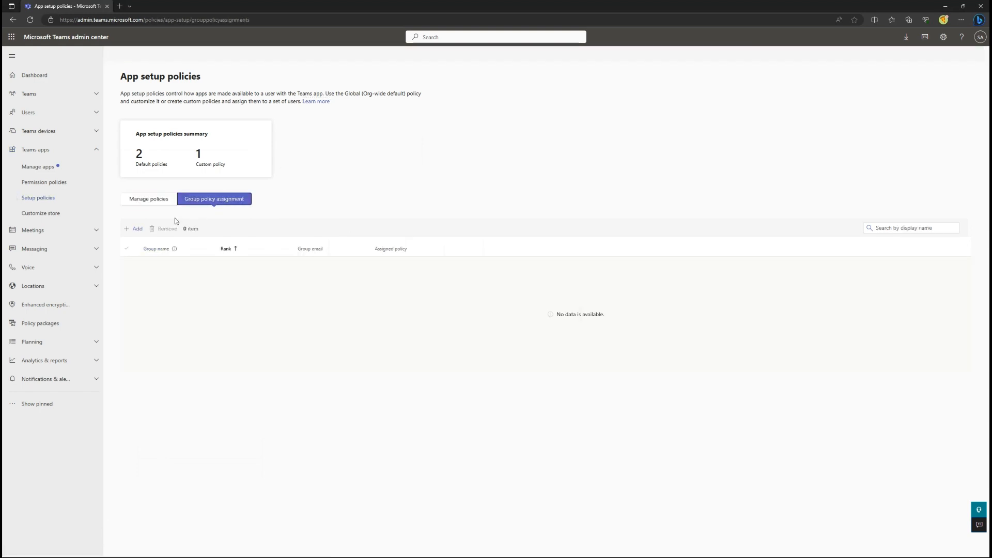
pyautogui.click(133, 228)
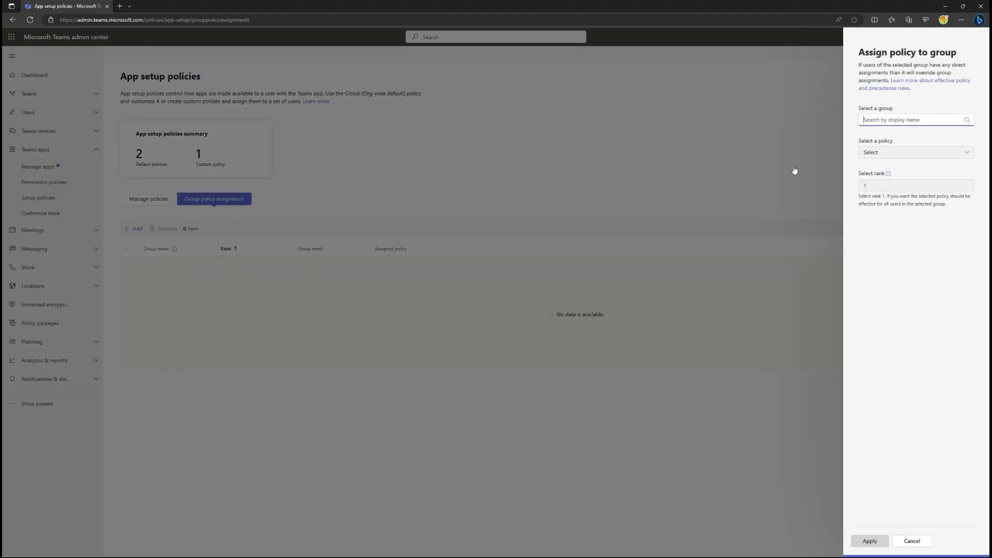
pyautogui.write('al')
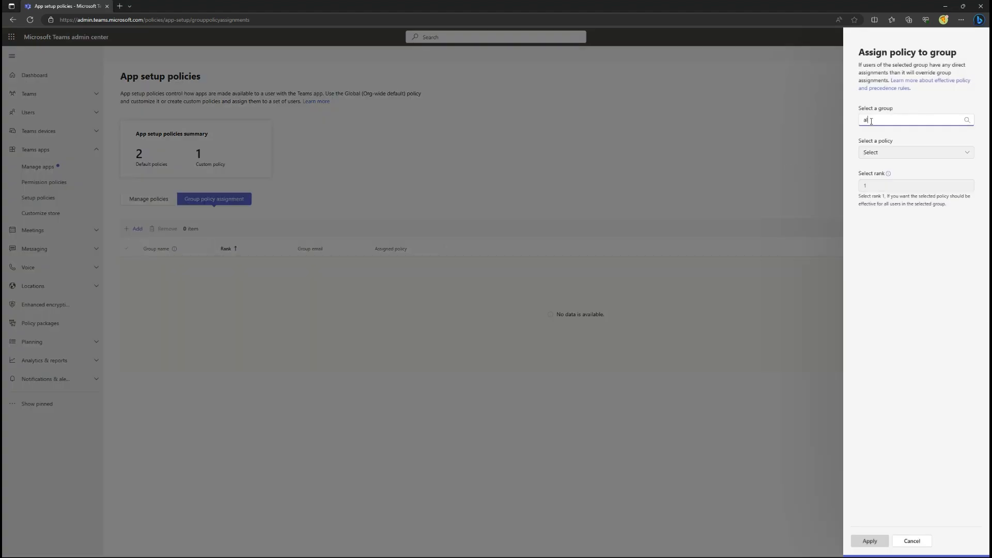
pyautogui.write('all')
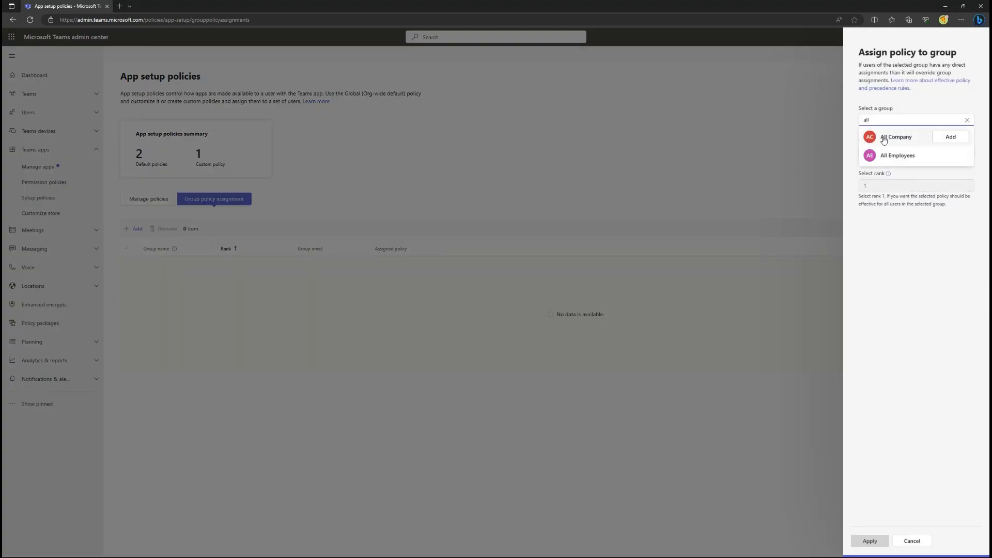
pyautogui.click(896, 155)
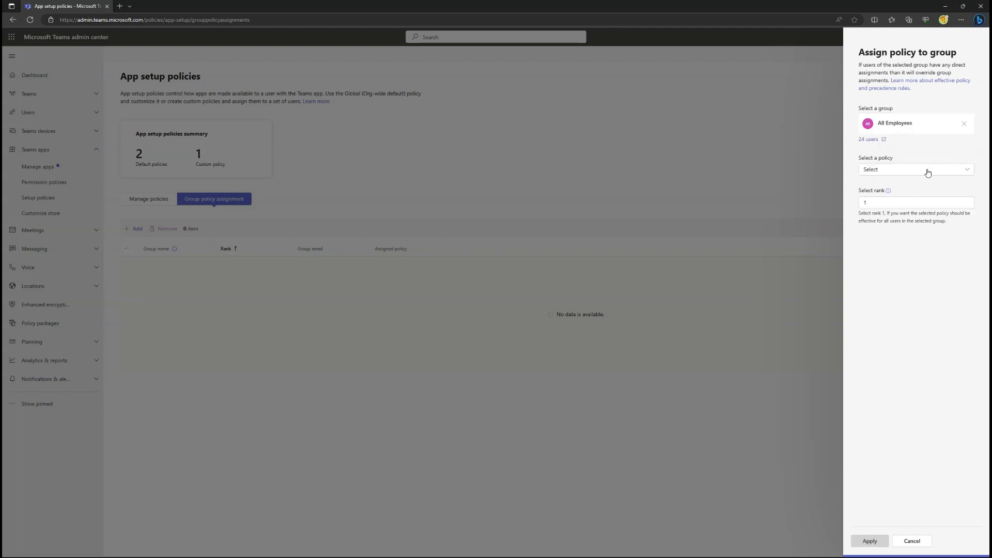
pyautogui.click(915, 169)
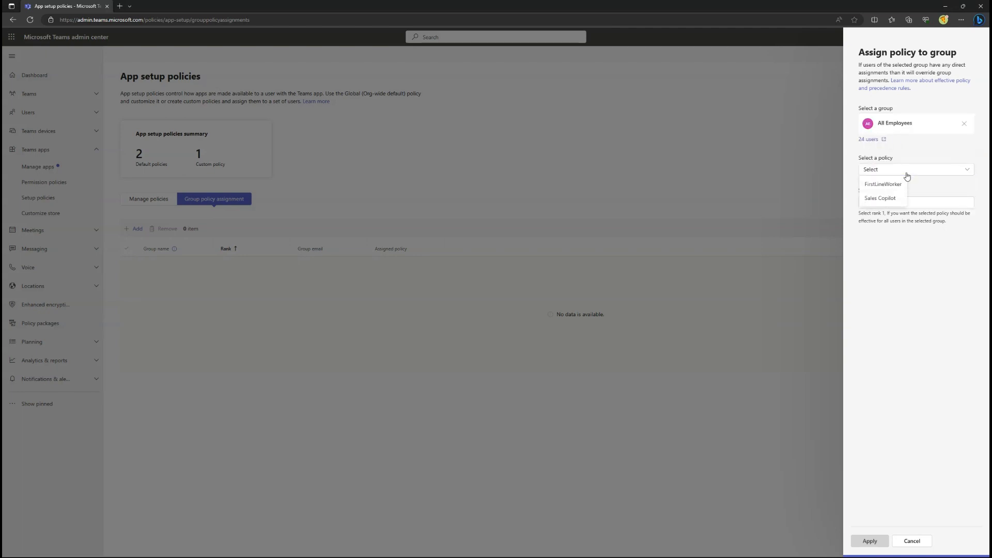
pyautogui.click(879, 198)
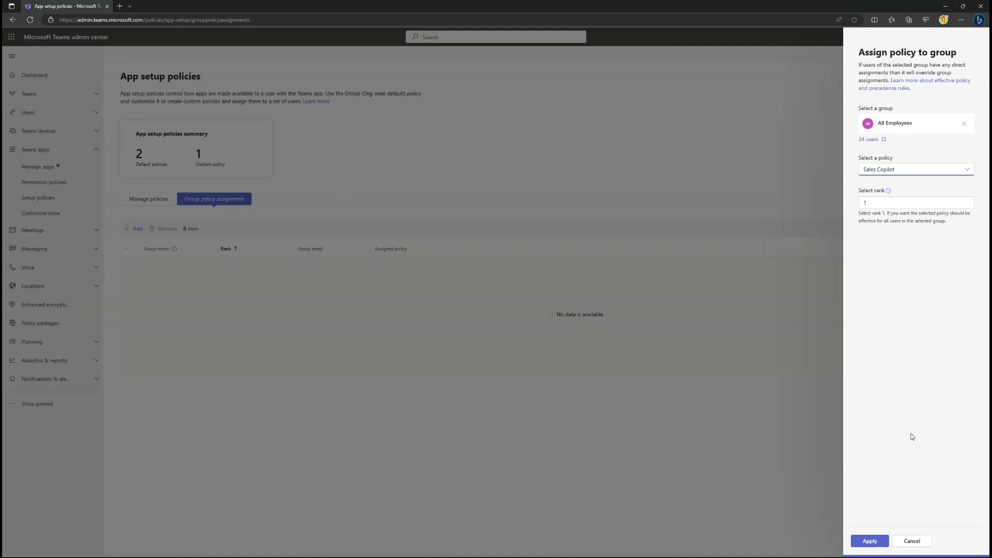
pyautogui.click(868, 541)
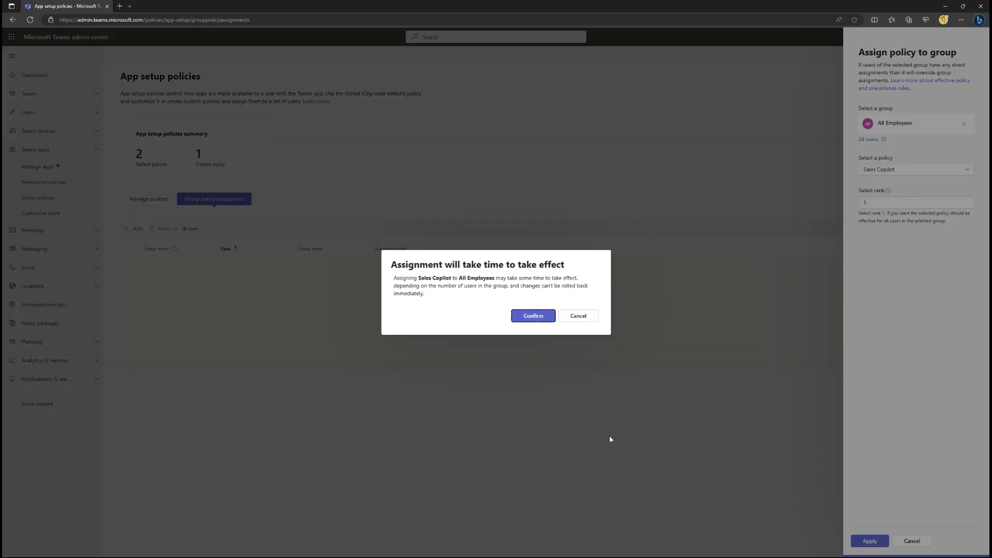
pyautogui.click(533, 316)
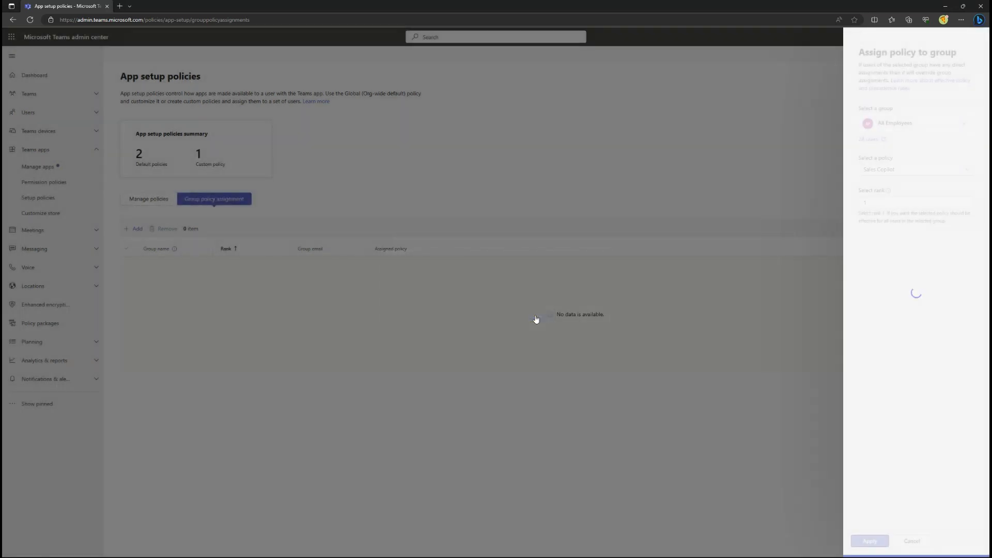
pyautogui.click(868, 541)
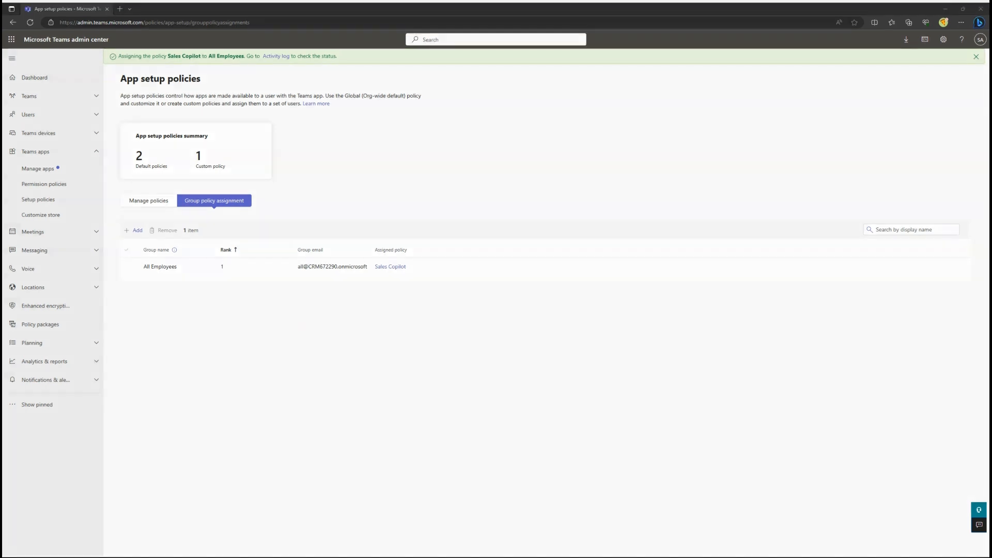
pyautogui.moveTo(523, 451)
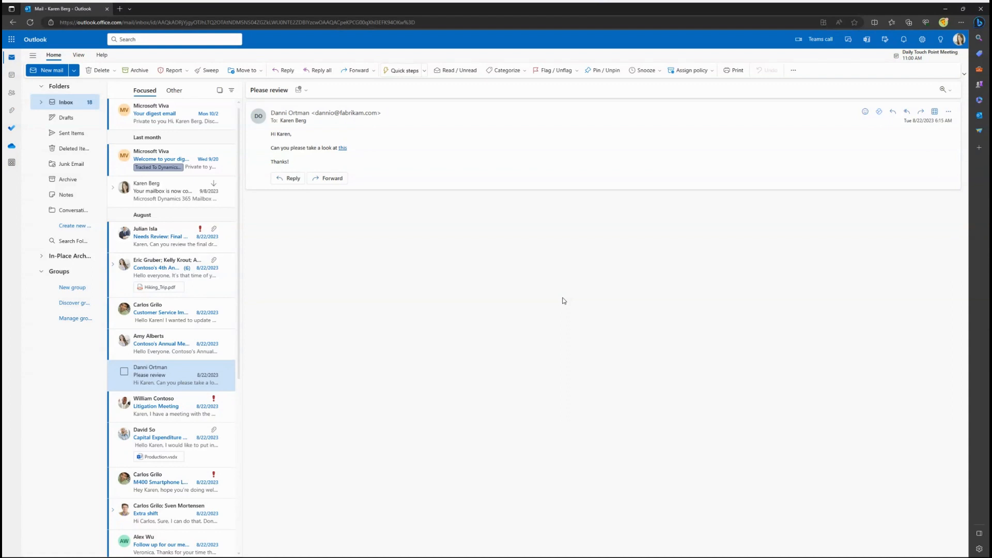
pyautogui.moveTo(601, 278)
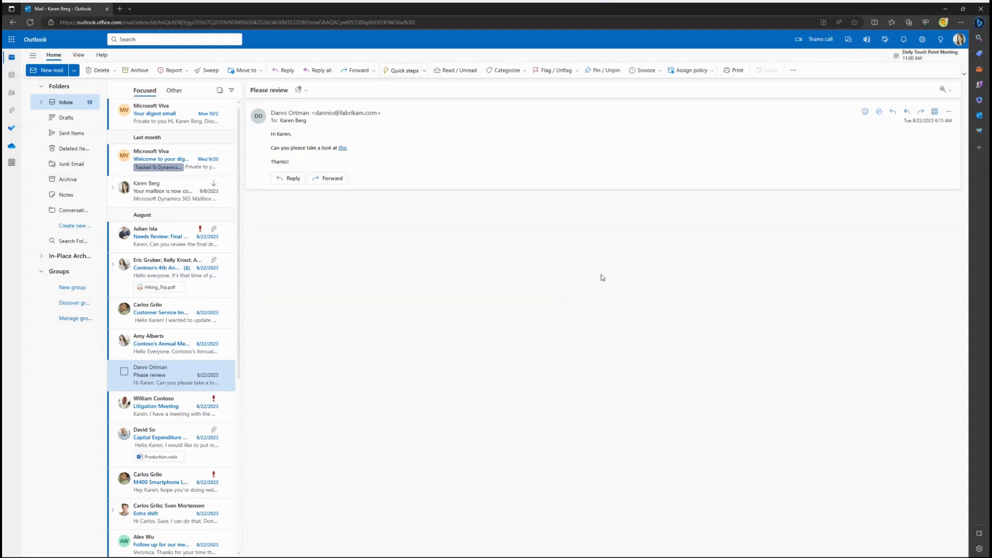
# Step: From the Please review email's More actions menu, choose Customize actions
pyautogui.click(948, 112)
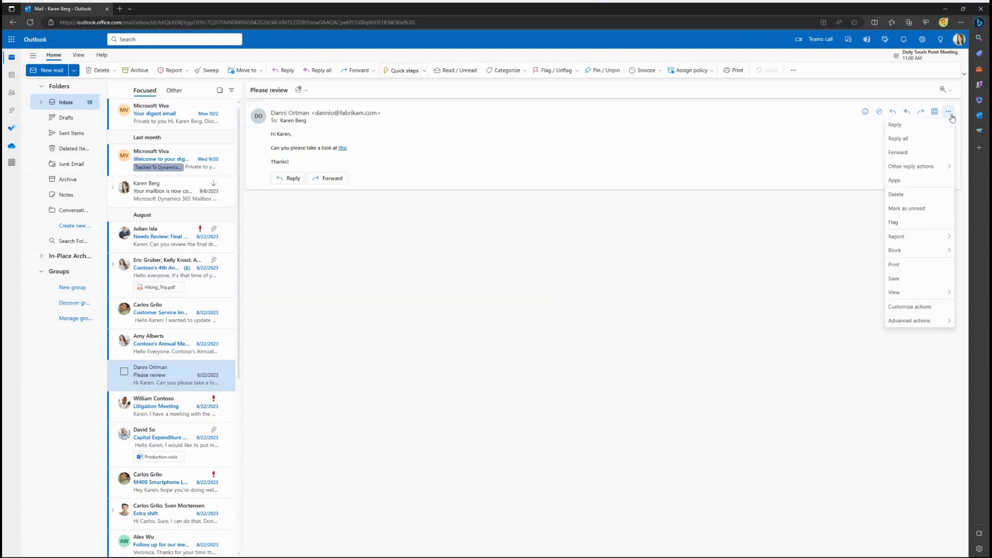
pyautogui.click(909, 308)
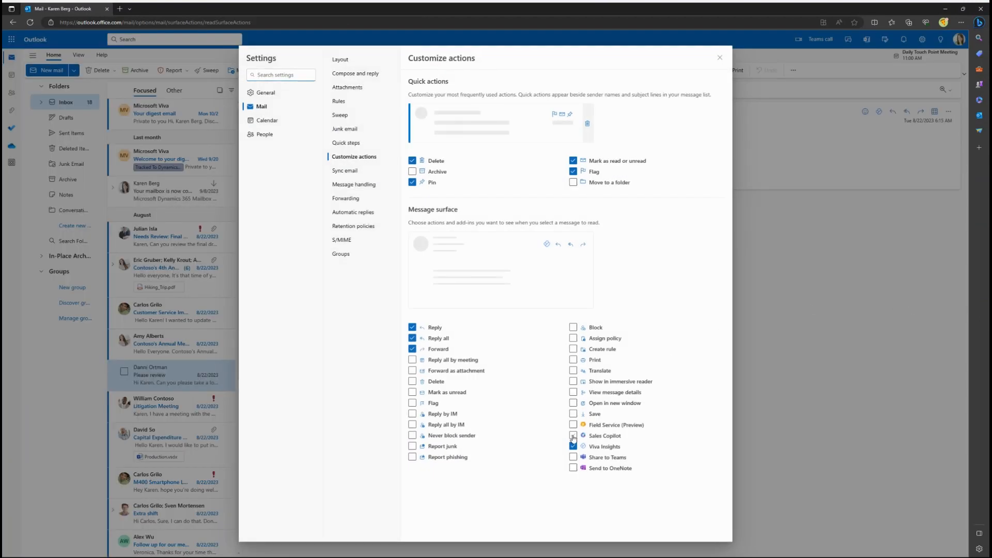
# Step: Tick Sales Copilot under Message surface and close Settings
pyautogui.click(572, 435)
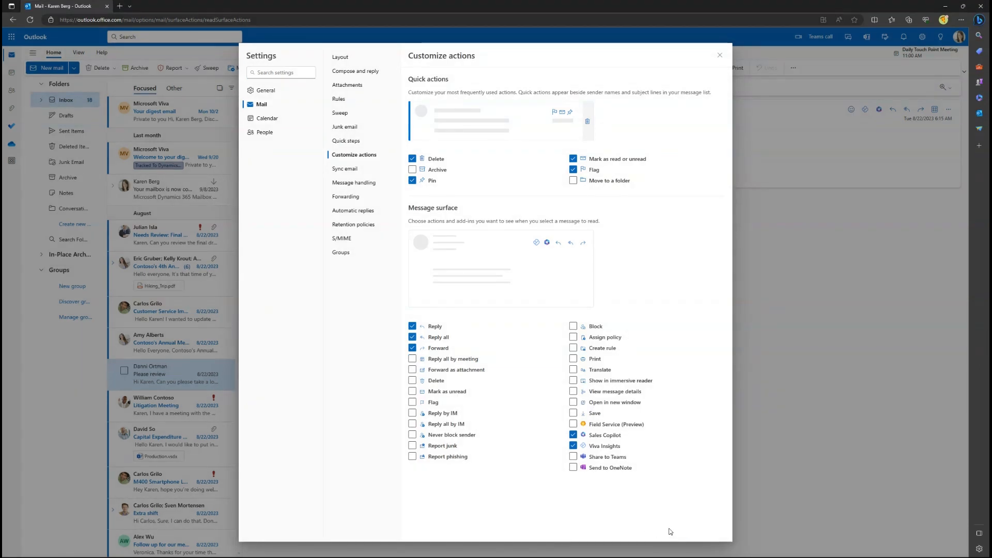
pyautogui.moveTo(719, 62)
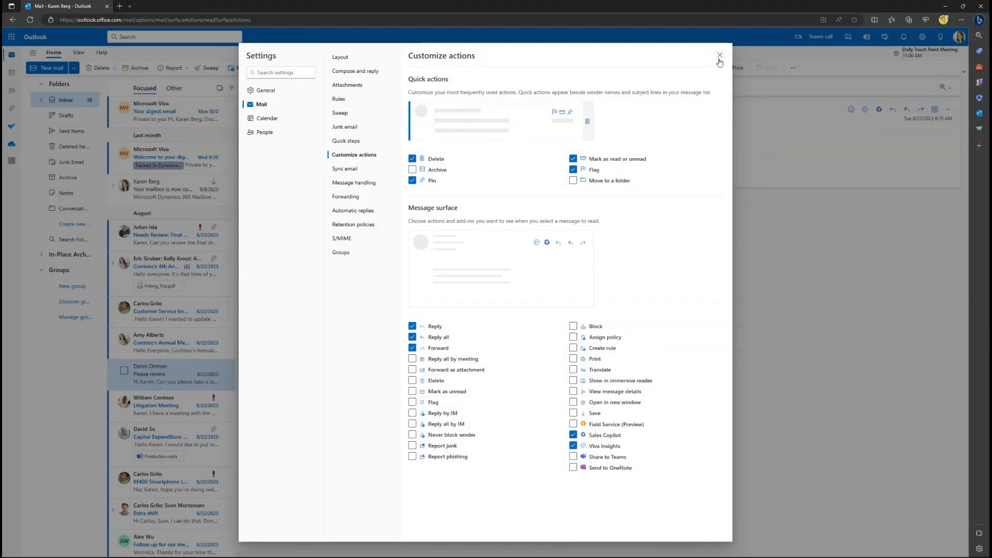
pyautogui.click(719, 56)
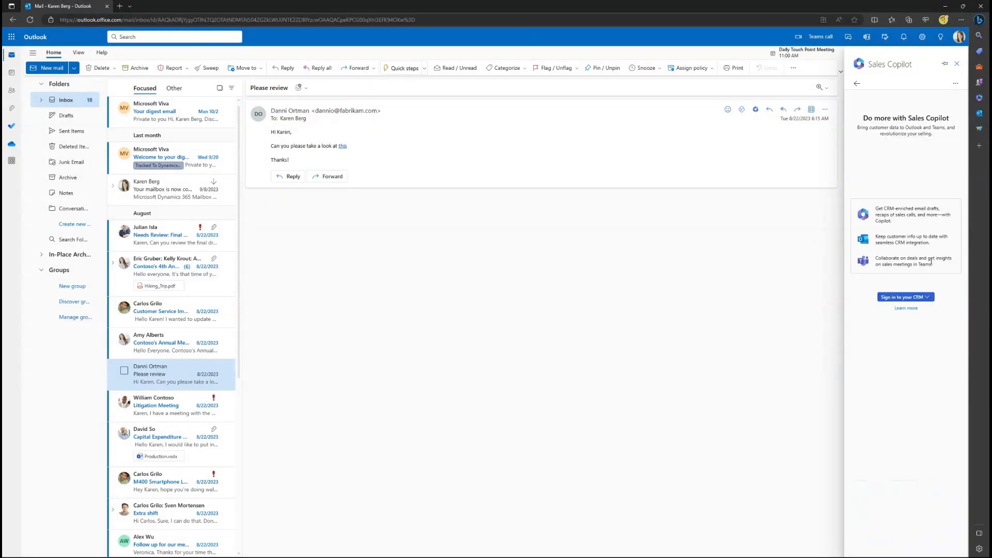
# Step: Sign in to Dynamics 365, start with the chosen environment, and draft a proposal reply
pyautogui.click(905, 297)
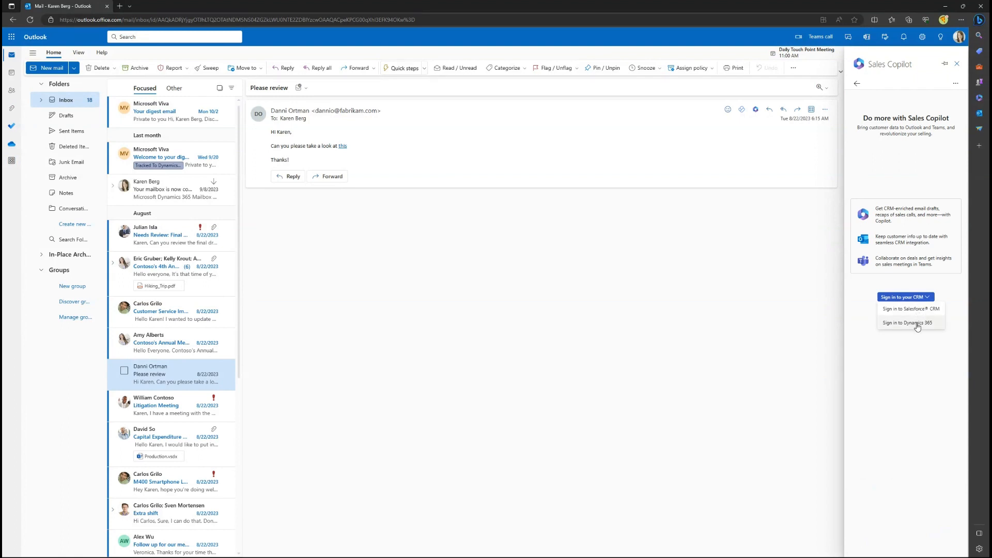
pyautogui.click(905, 322)
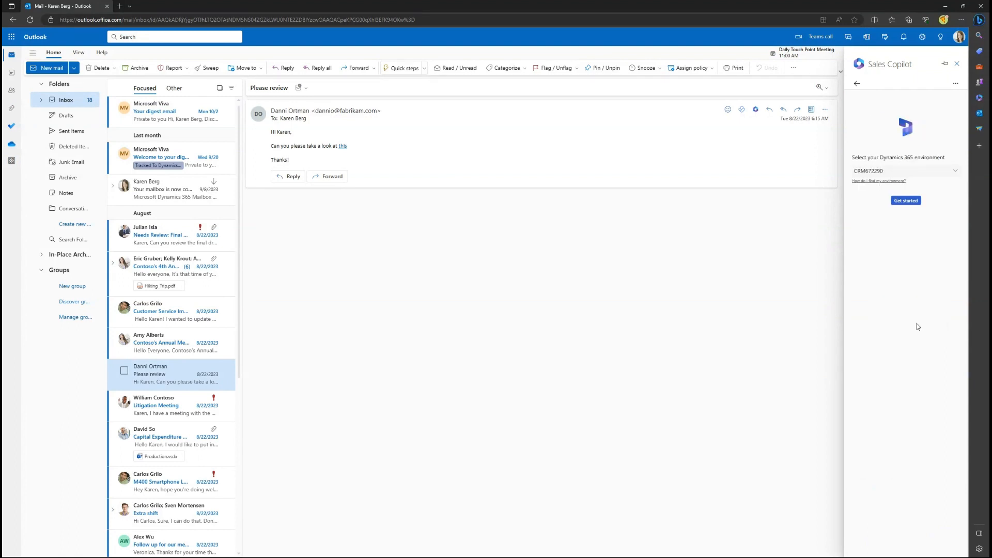
pyautogui.click(904, 200)
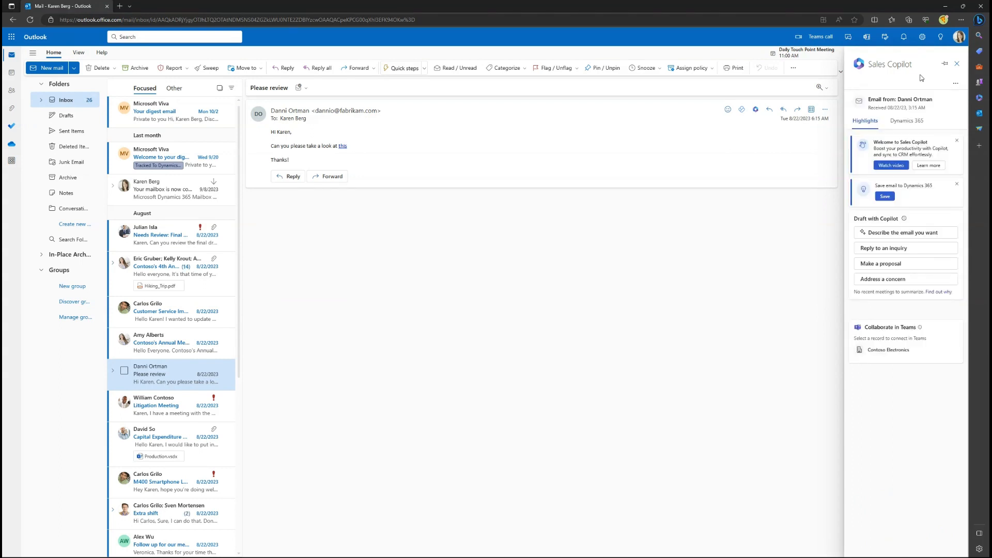
pyautogui.moveTo(904, 228)
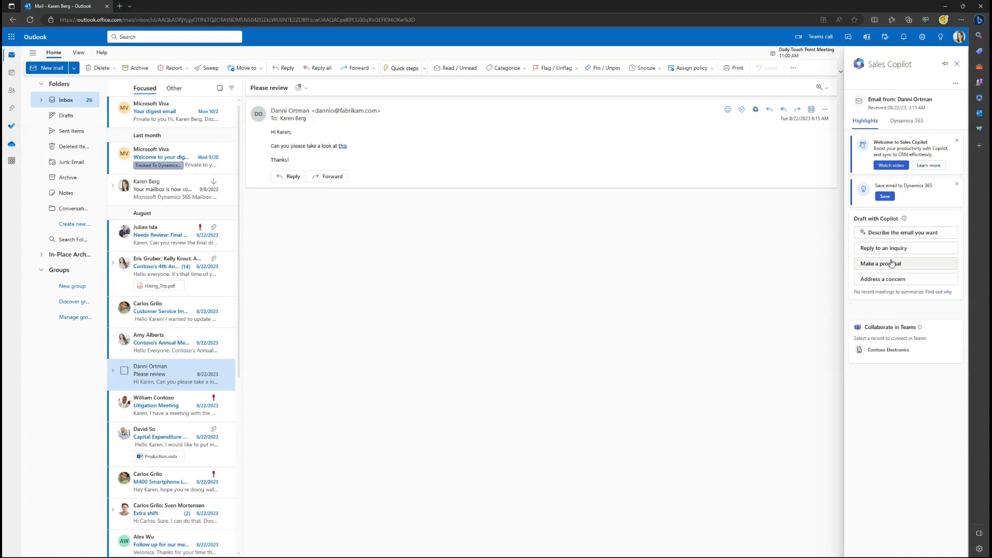
pyautogui.click(892, 263)
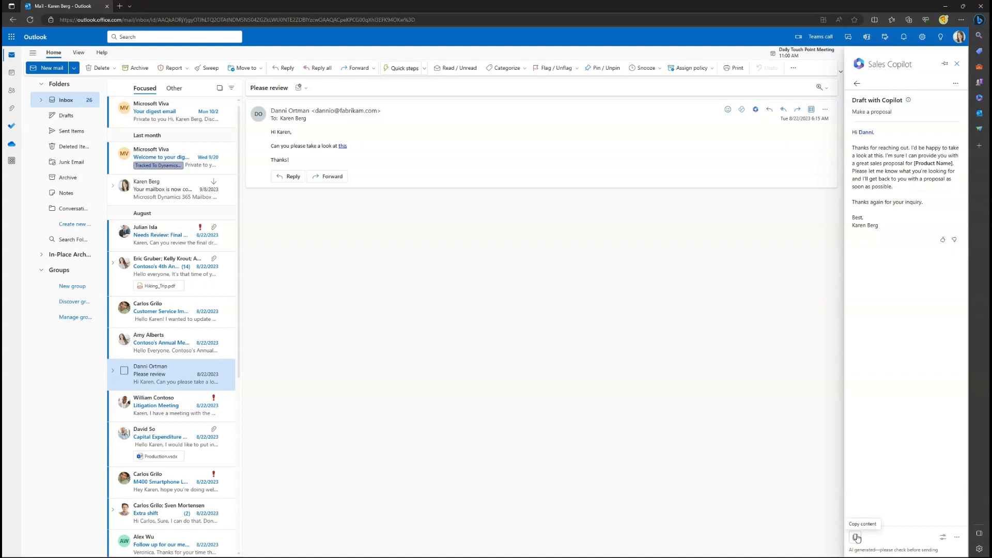
# Step: Save the 'Please review' email to Dynamics 365 under Contoso Electronics, then close Sales Copilot
pyautogui.click(857, 83)
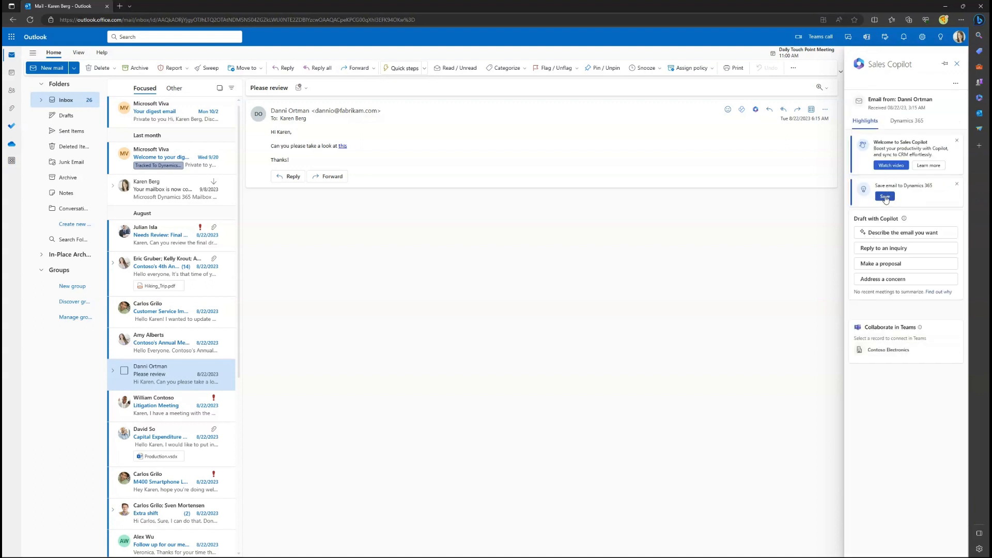
pyautogui.click(884, 197)
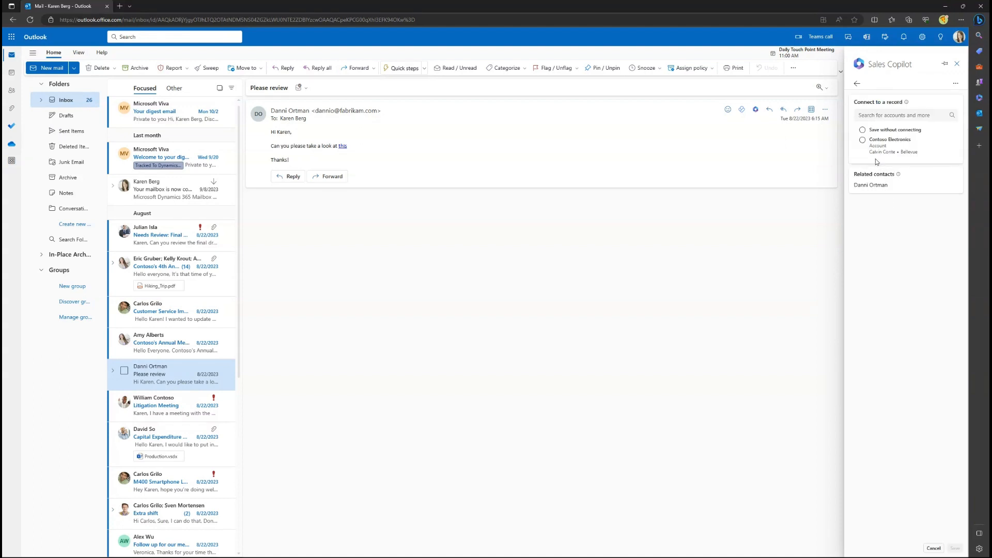
pyautogui.click(862, 139)
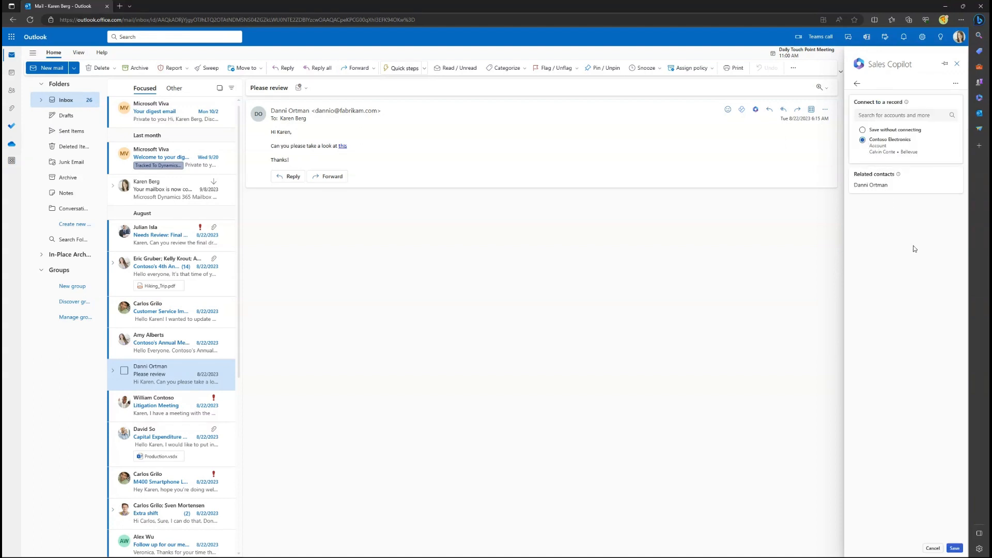
pyautogui.click(954, 548)
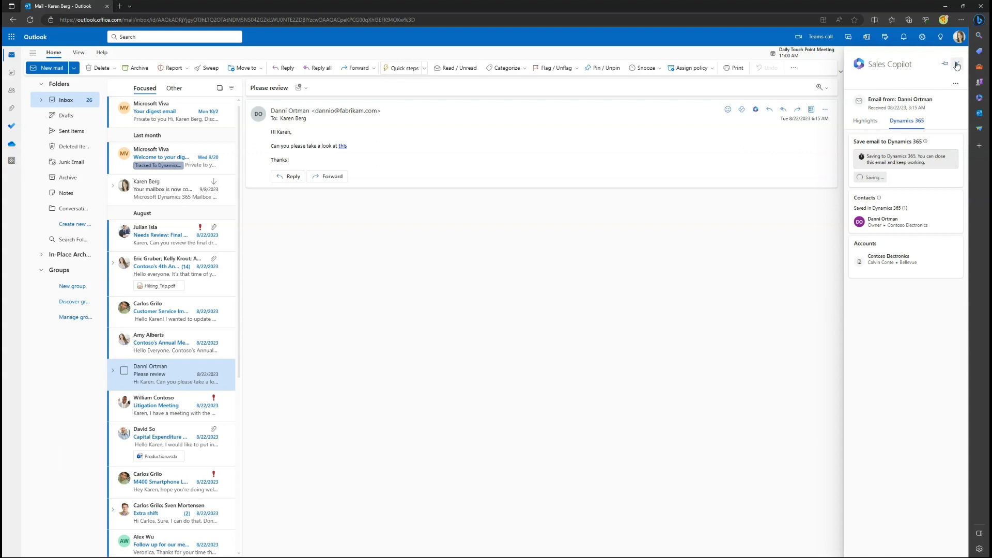
pyautogui.click(957, 65)
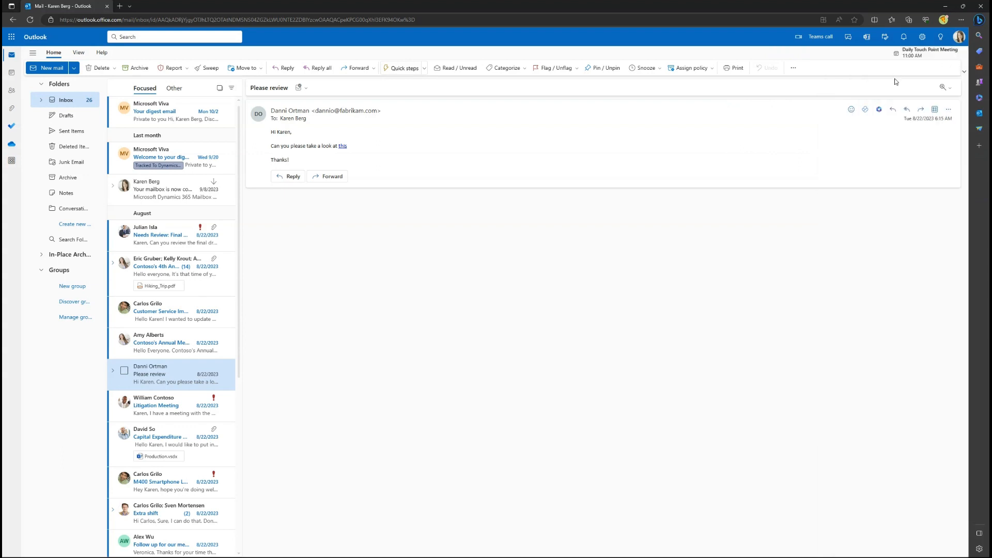
pyautogui.click(288, 175)
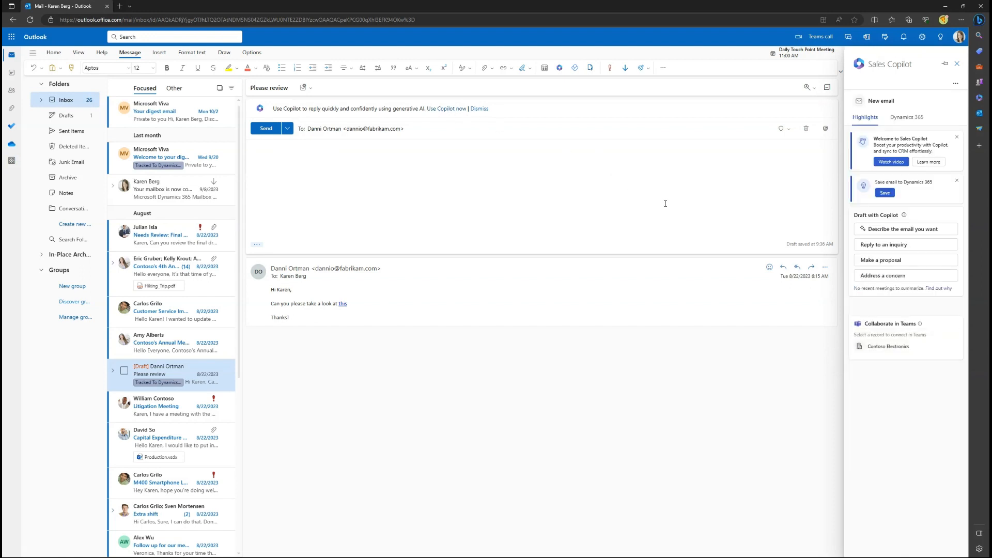
pyautogui.moveTo(903, 226)
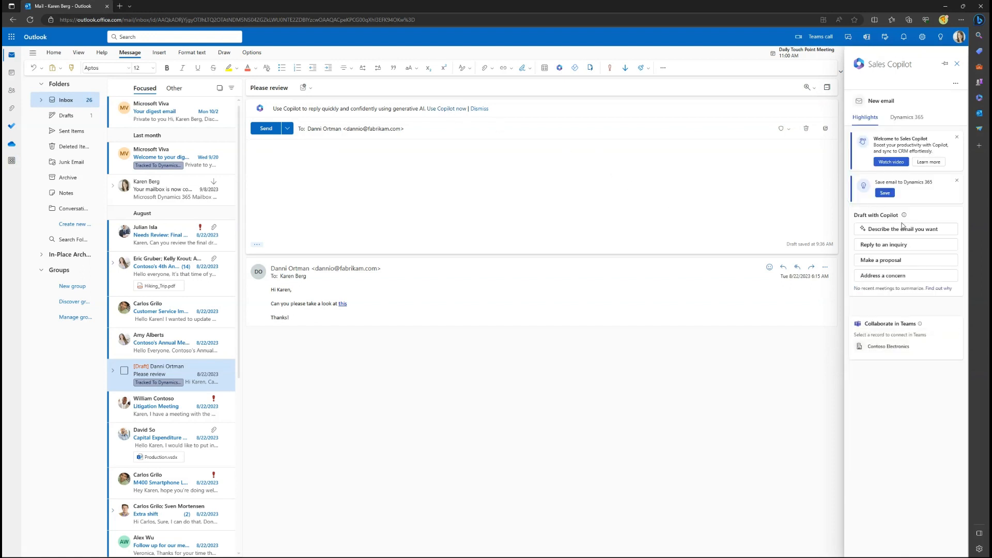
pyautogui.click(905, 118)
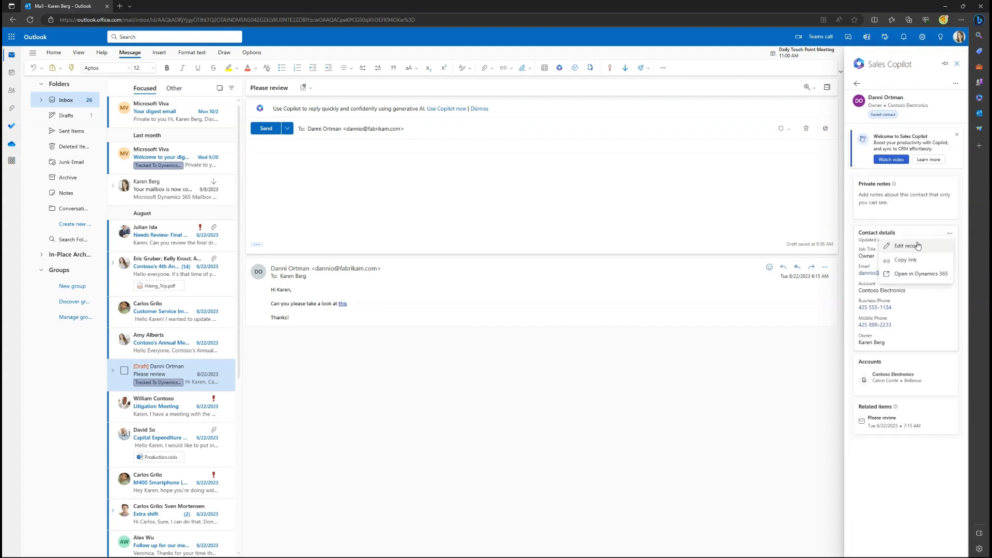
pyautogui.click(905, 246)
pyautogui.write('425 555-1122')
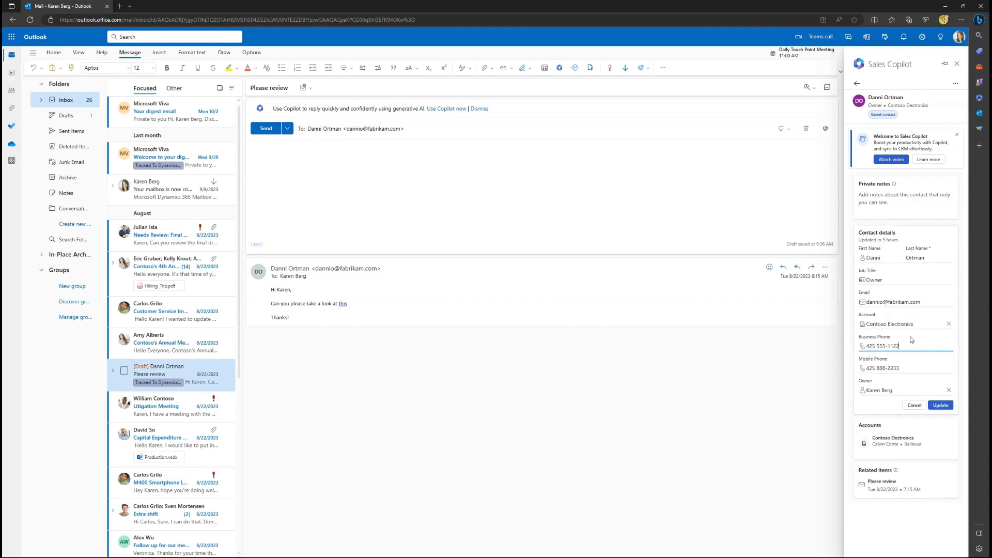
pyautogui.click(939, 405)
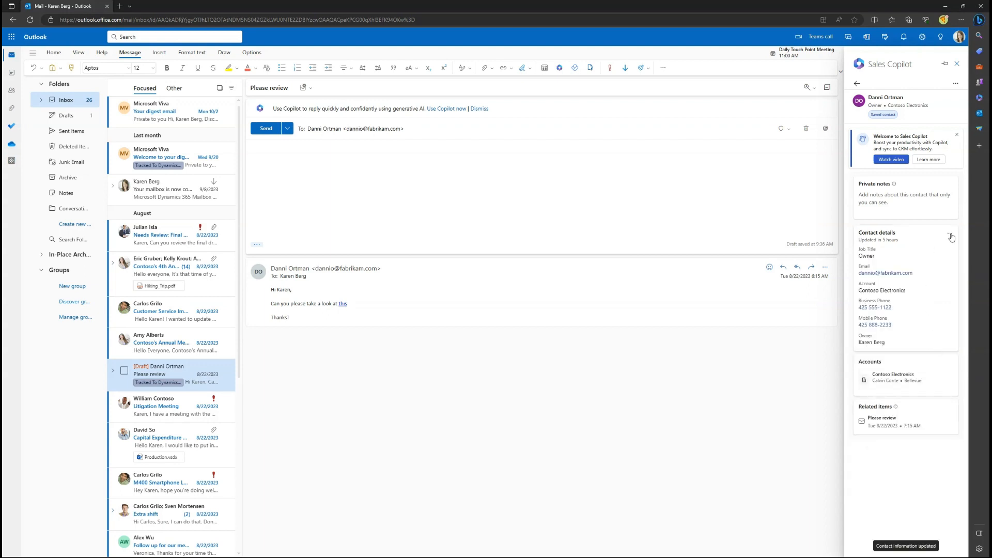
pyautogui.click(950, 233)
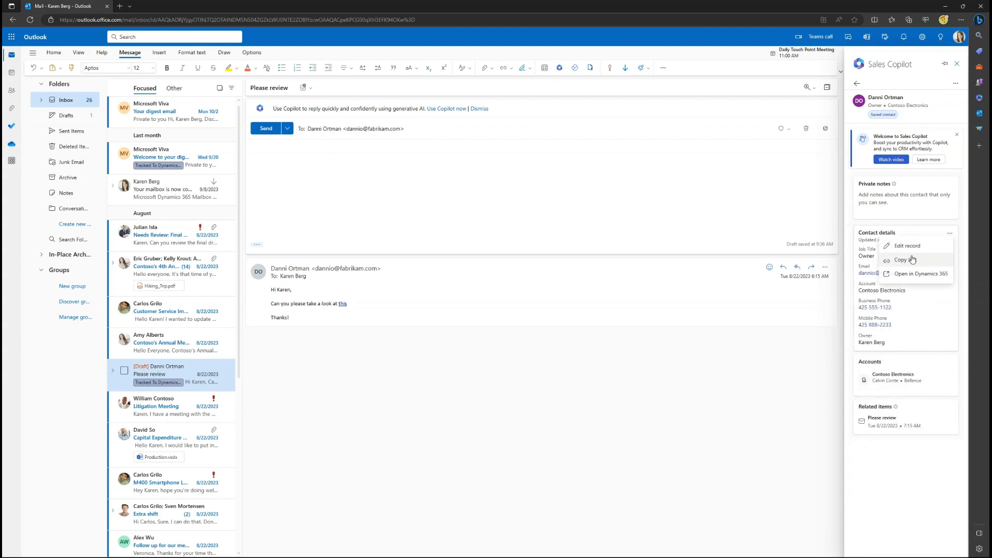
pyautogui.click(901, 259)
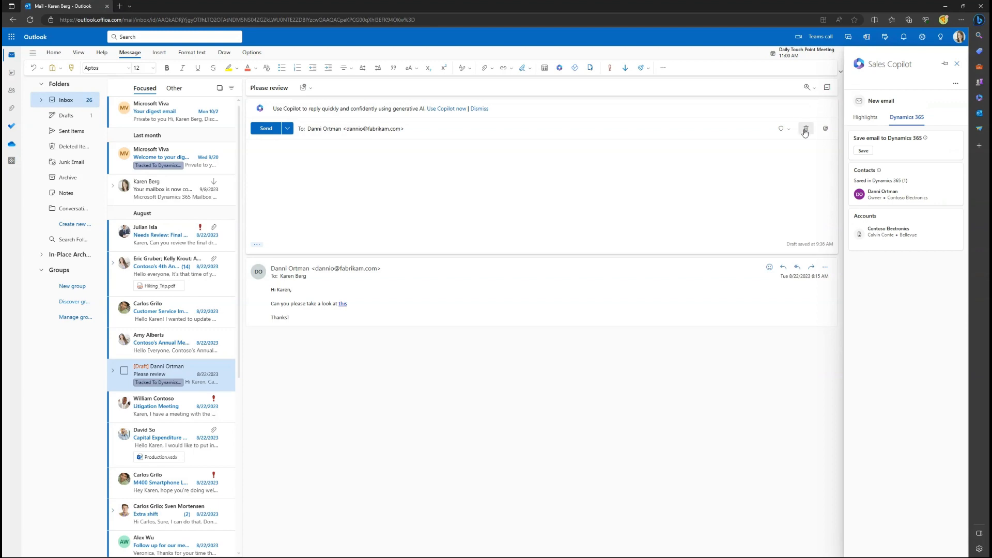
pyautogui.click(805, 128)
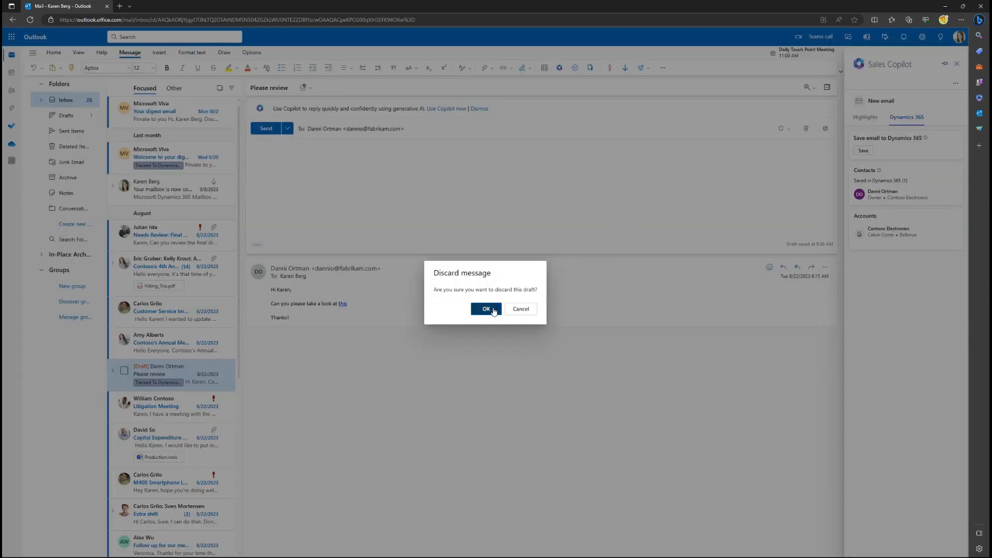
pyautogui.click(486, 309)
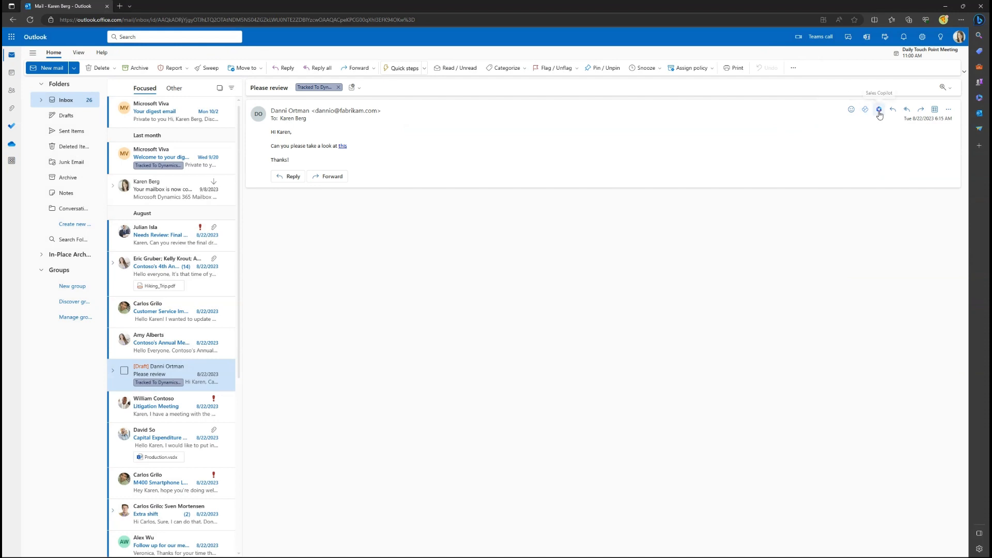
pyautogui.click(878, 109)
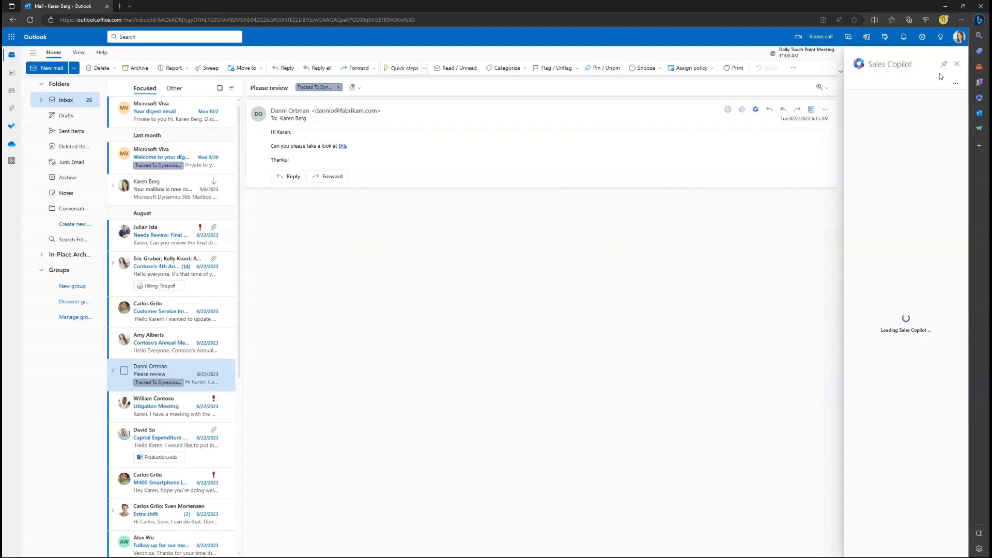
pyautogui.moveTo(819, 237)
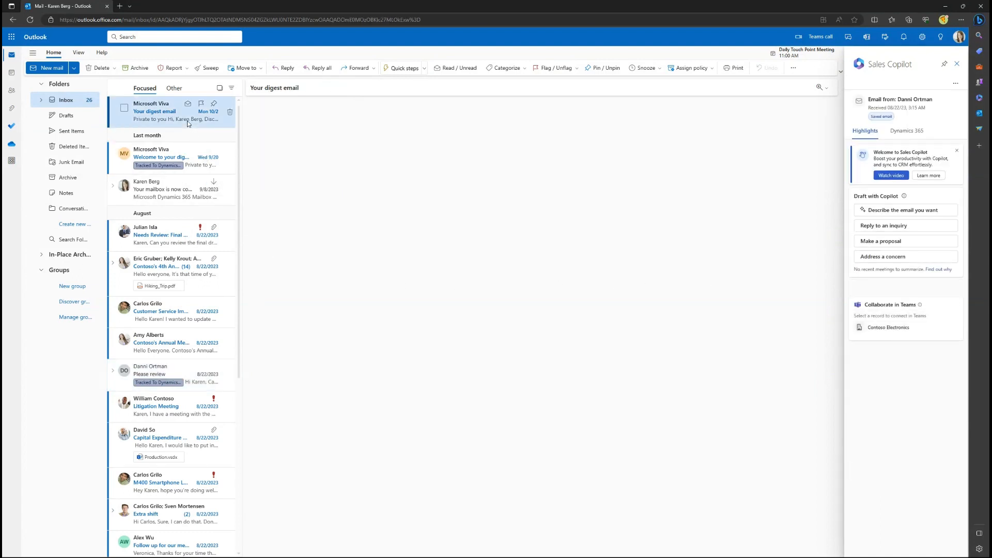
pyautogui.click(155, 111)
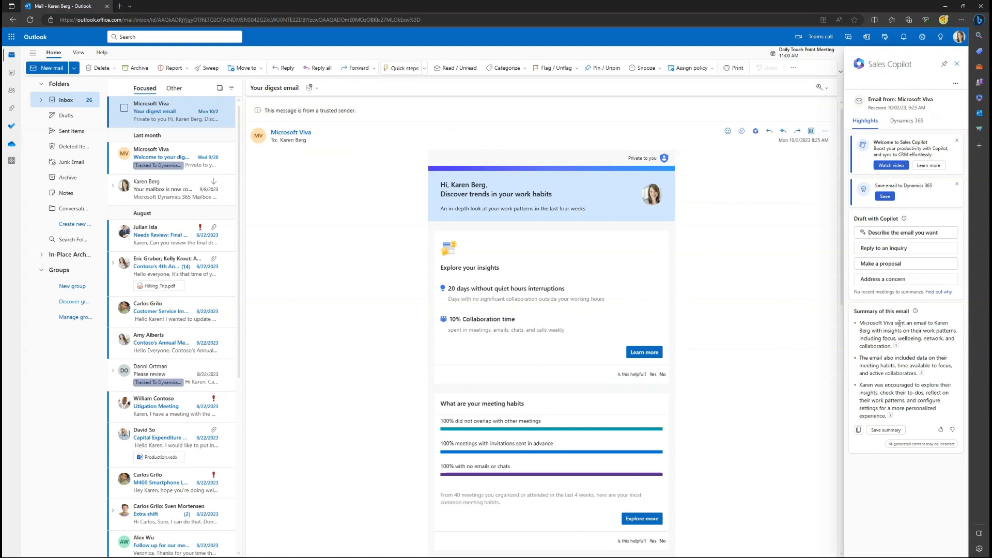
pyautogui.moveTo(881, 308)
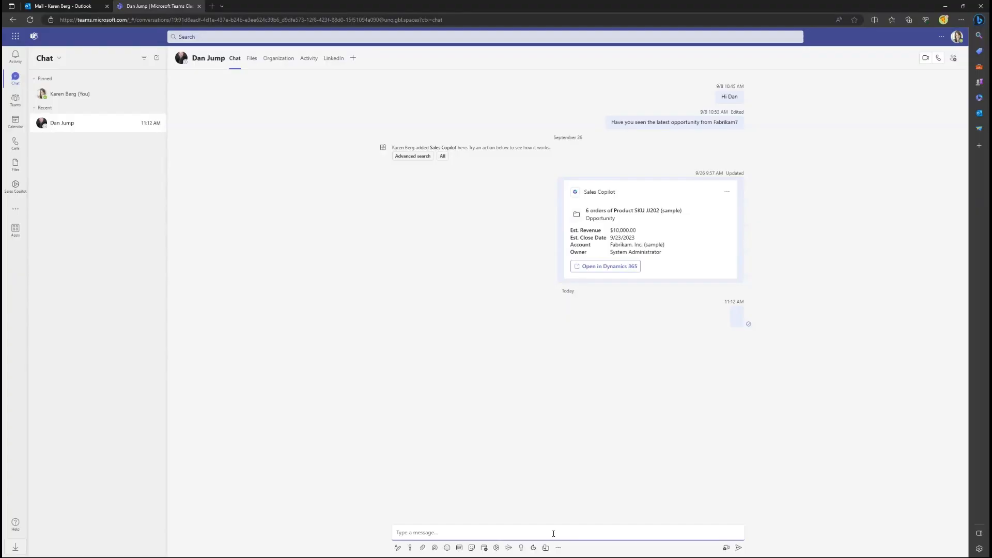
# Step: Share Danni Ortman's card, then search 'contoso' contacts and insert Bobbi Christian's Contoso Assembly card
pyautogui.write('contact: Danni Ortman')
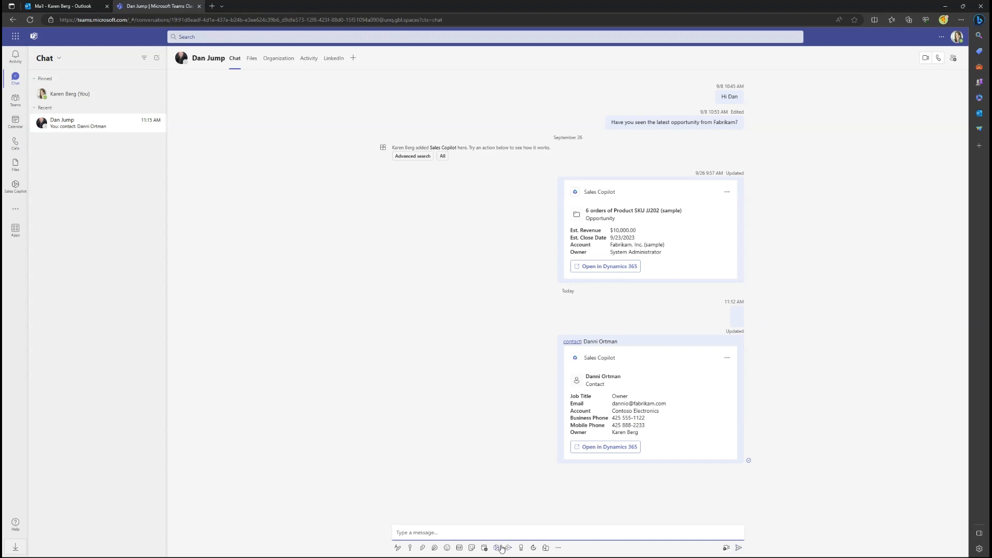
pyautogui.click(499, 547)
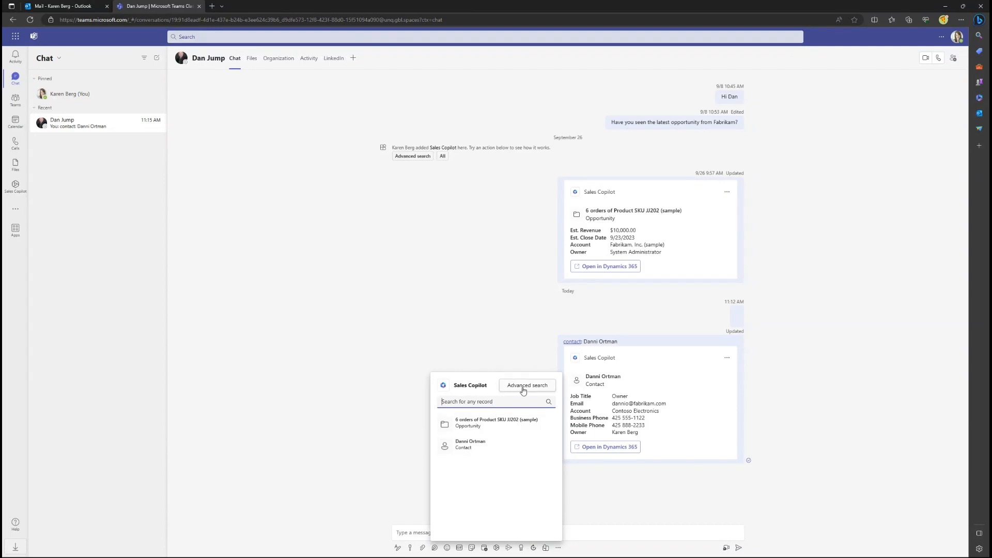
pyautogui.click(526, 385)
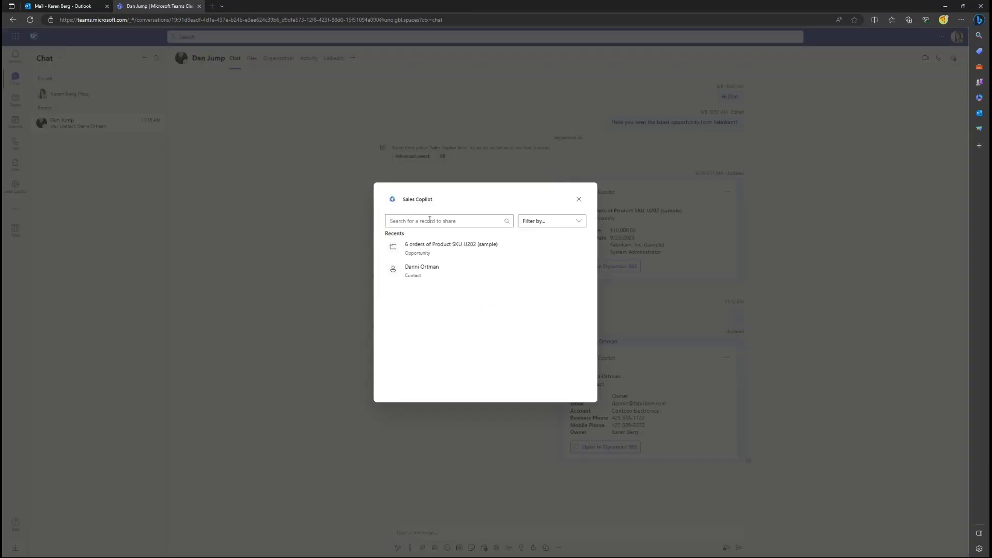
pyautogui.write('contoso')
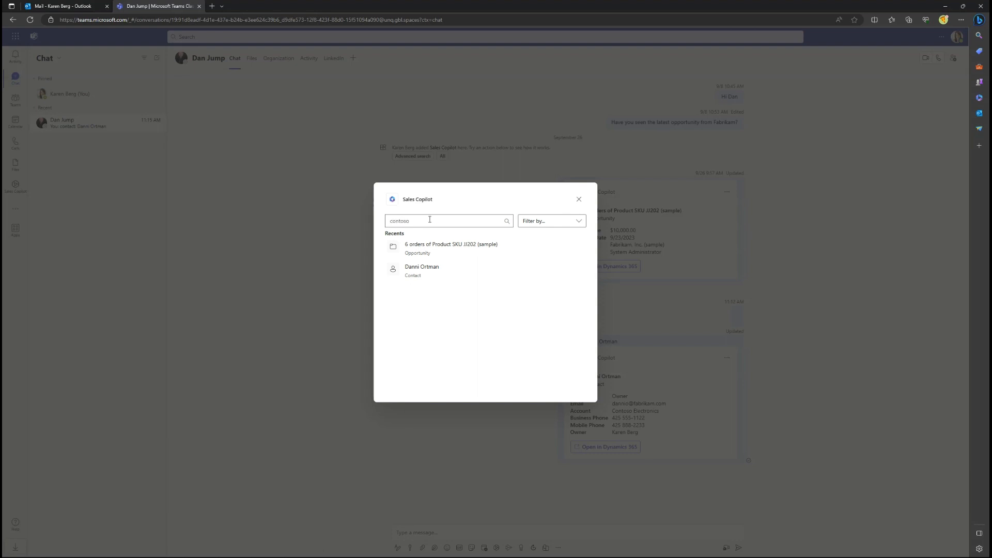
pyautogui.click(507, 220)
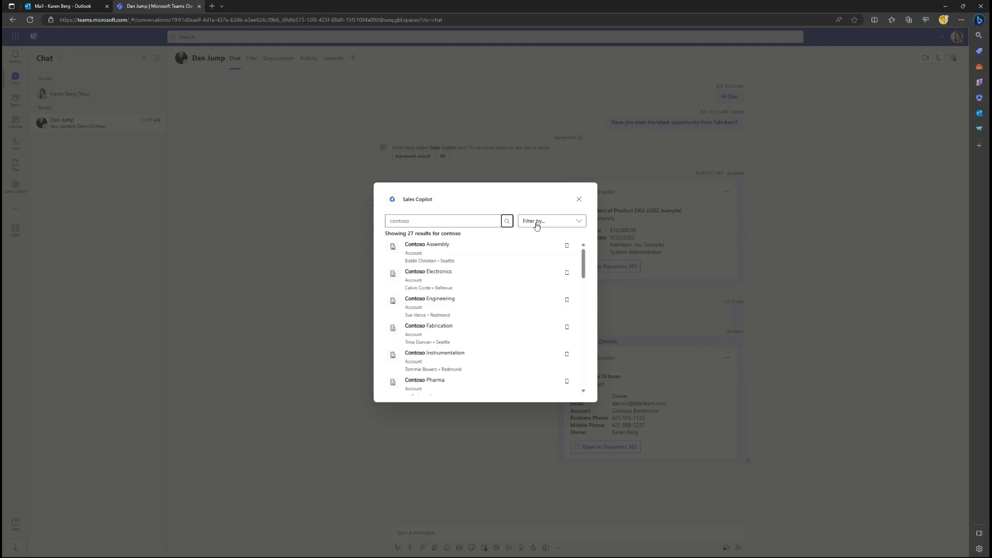
pyautogui.click(549, 220)
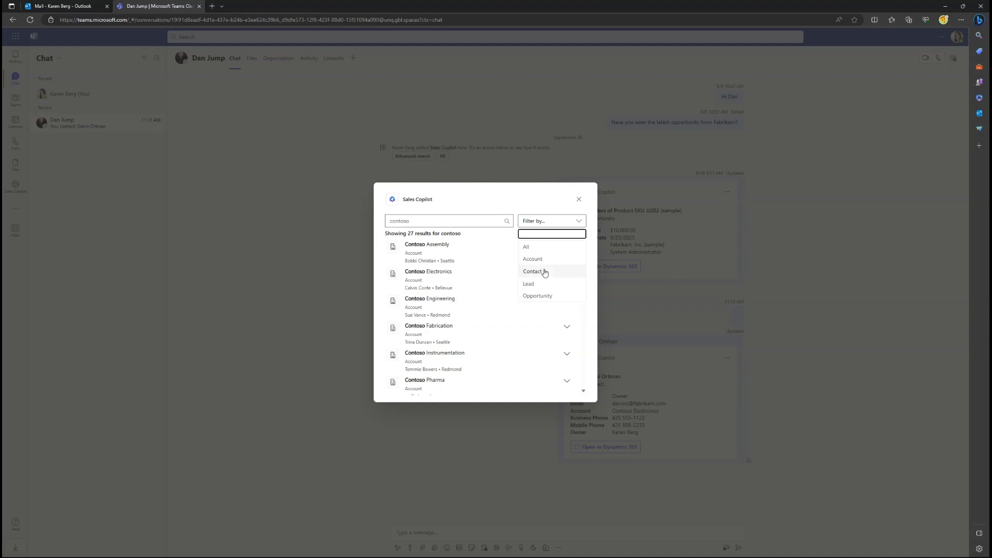
pyautogui.click(533, 271)
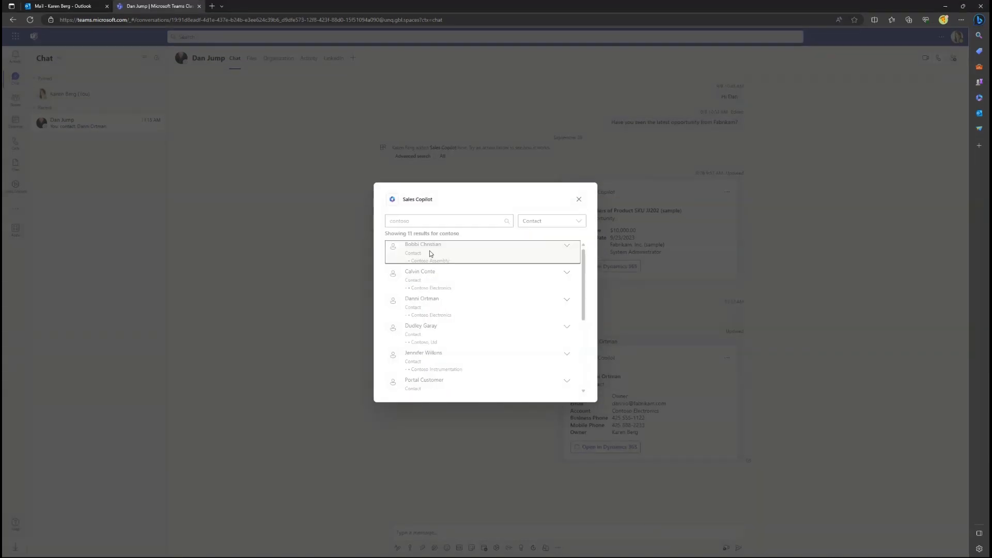
pyautogui.click(430, 251)
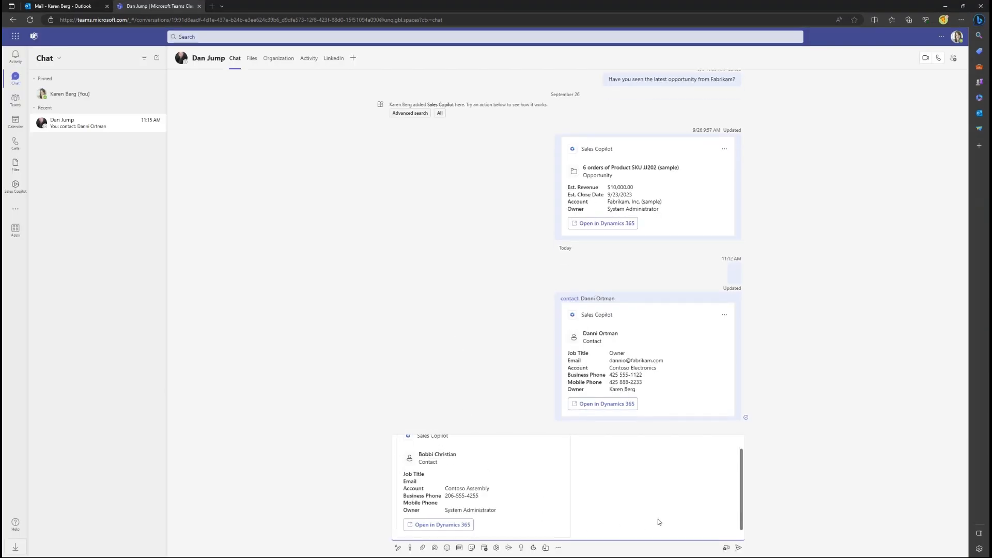
pyautogui.scroll(-3)
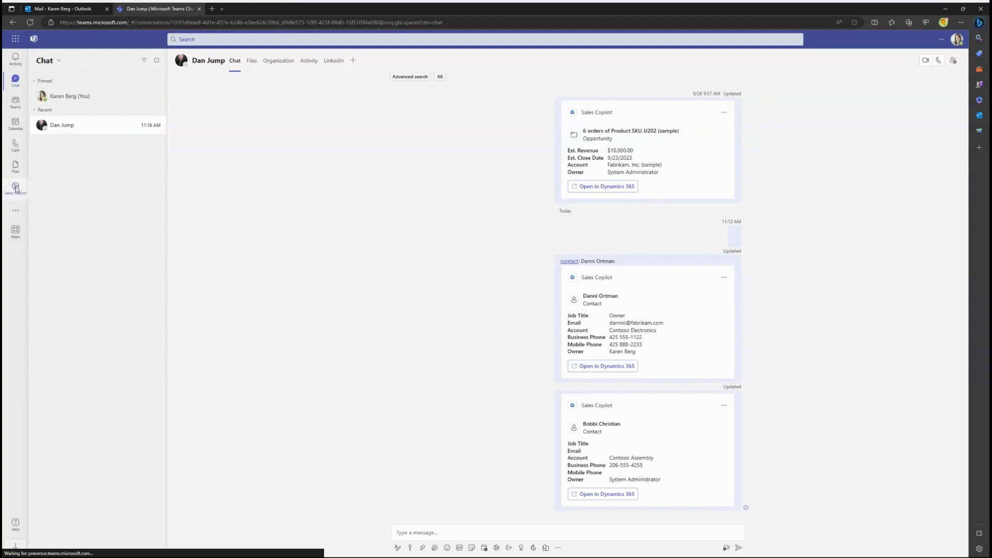
# Step: In Sales Copilot Settings, toggle Copilot off and back on, then open the Forms page
pyautogui.click(15, 189)
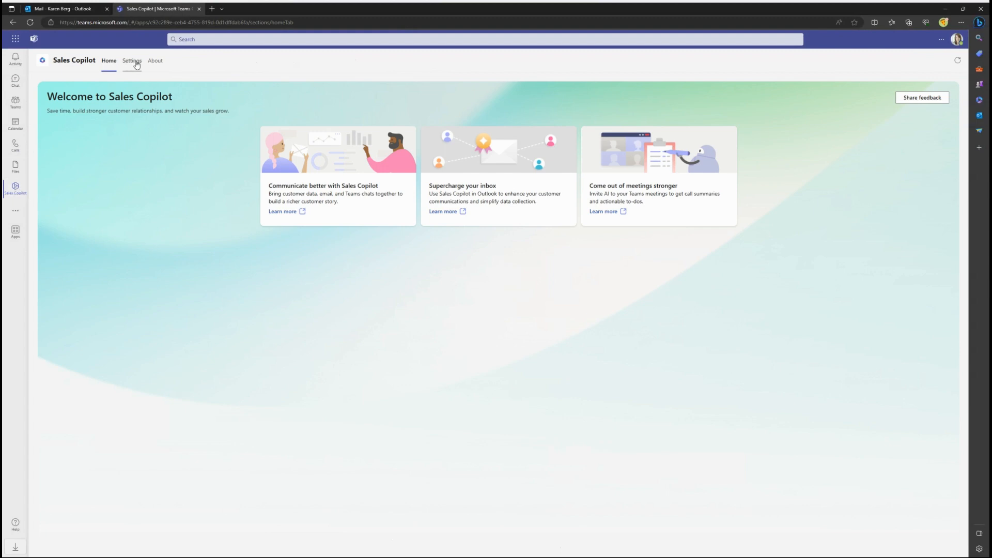
pyautogui.click(132, 60)
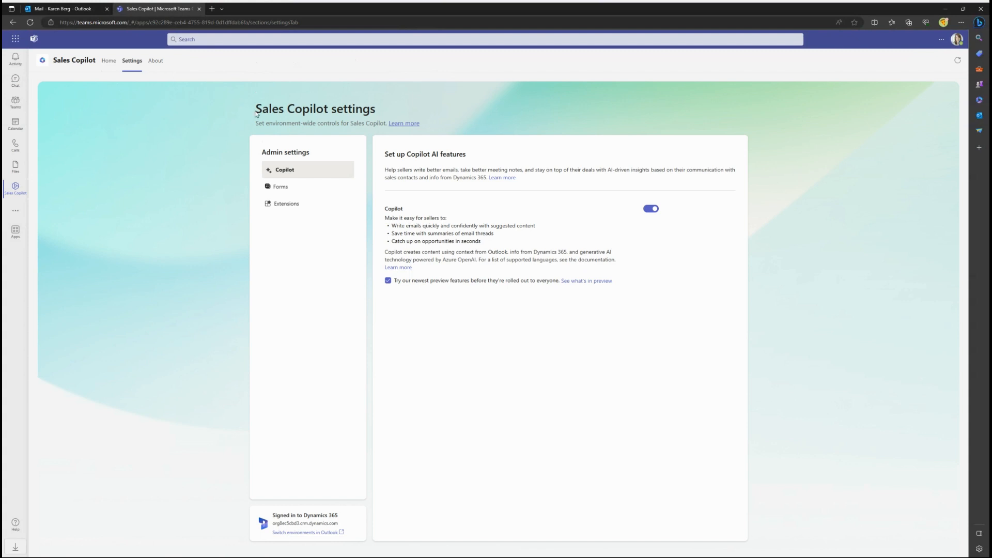
pyautogui.moveTo(307, 192)
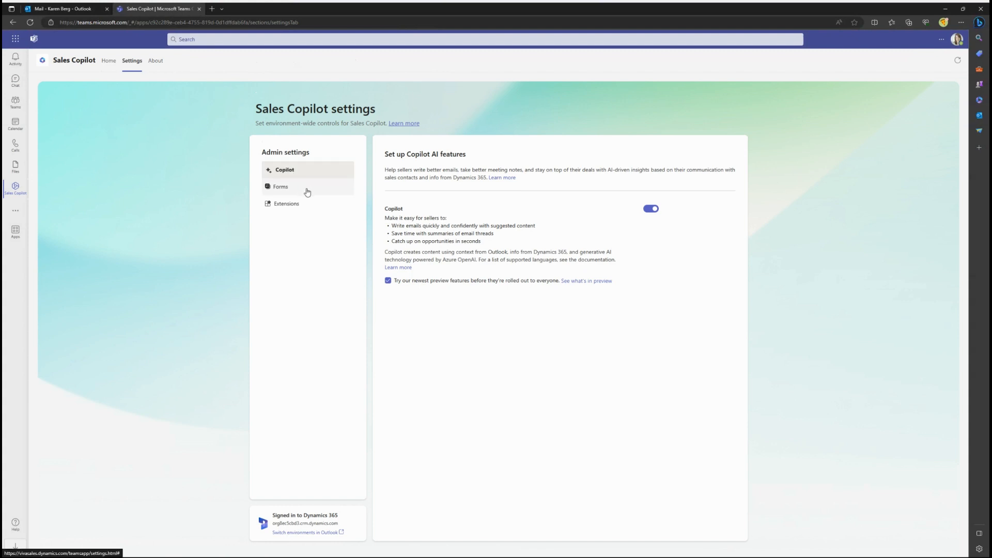
pyautogui.click(651, 209)
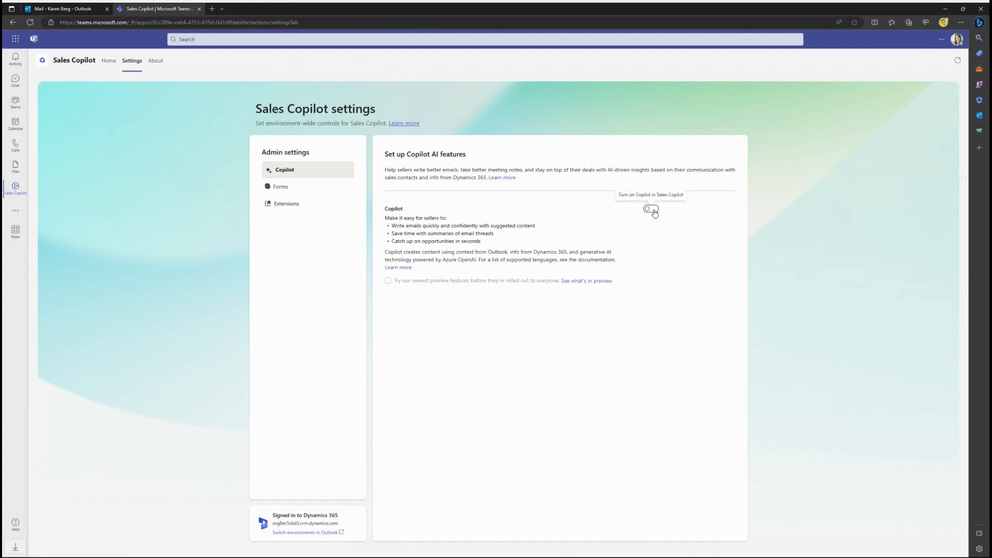
pyautogui.click(650, 208)
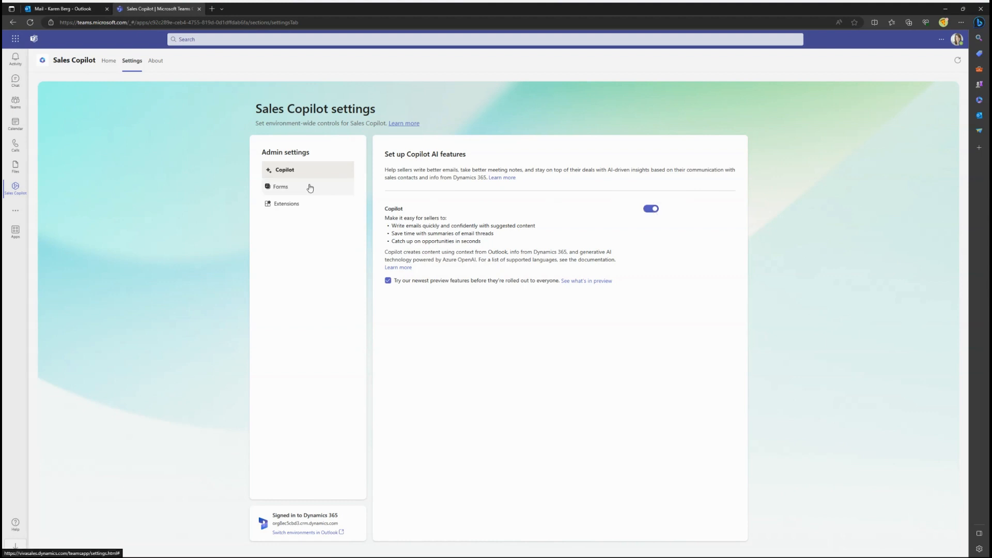
pyautogui.click(280, 187)
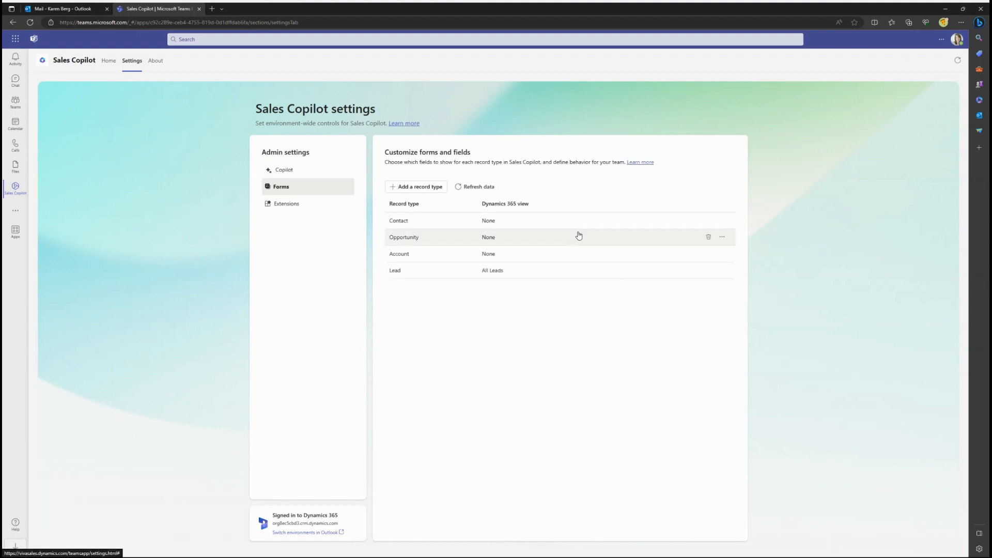
# Step: Open the Contact form, place Email above Job Title, and publish the settings
pyautogui.click(398, 220)
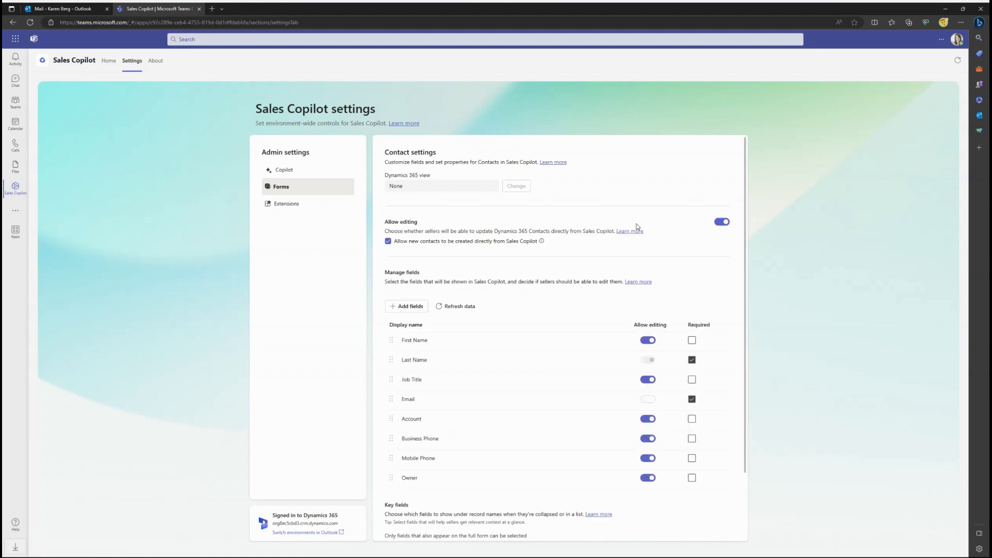
pyautogui.scroll(-3)
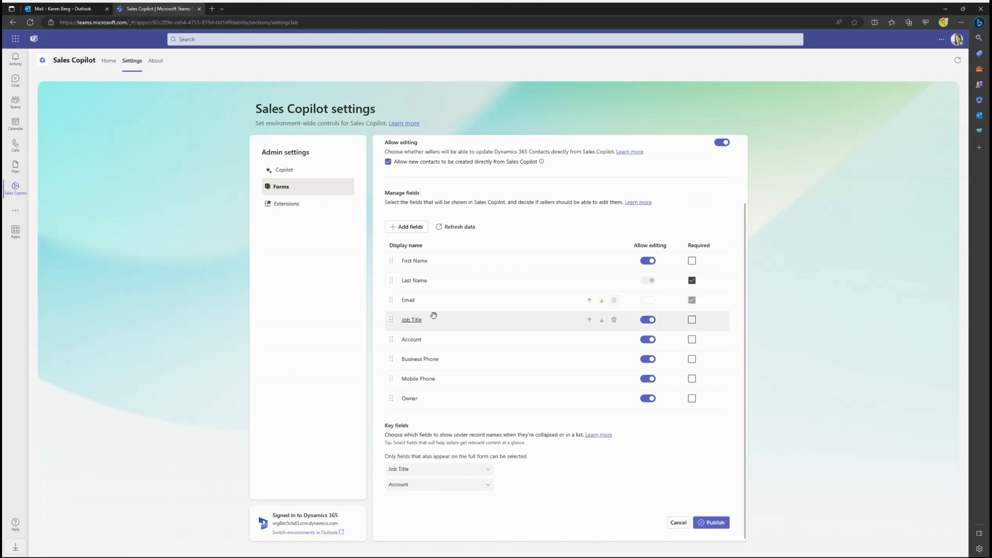
pyautogui.click(439, 468)
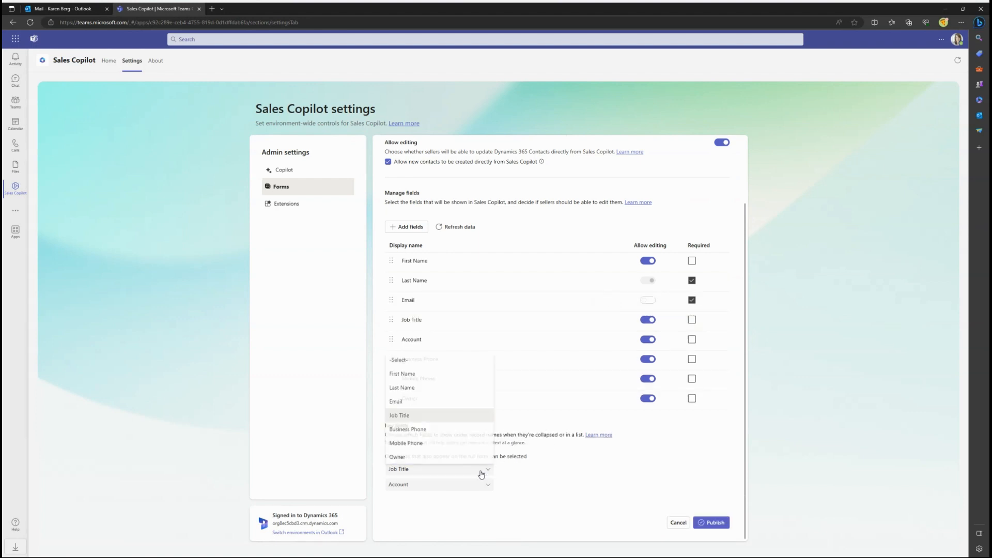
pyautogui.click(711, 522)
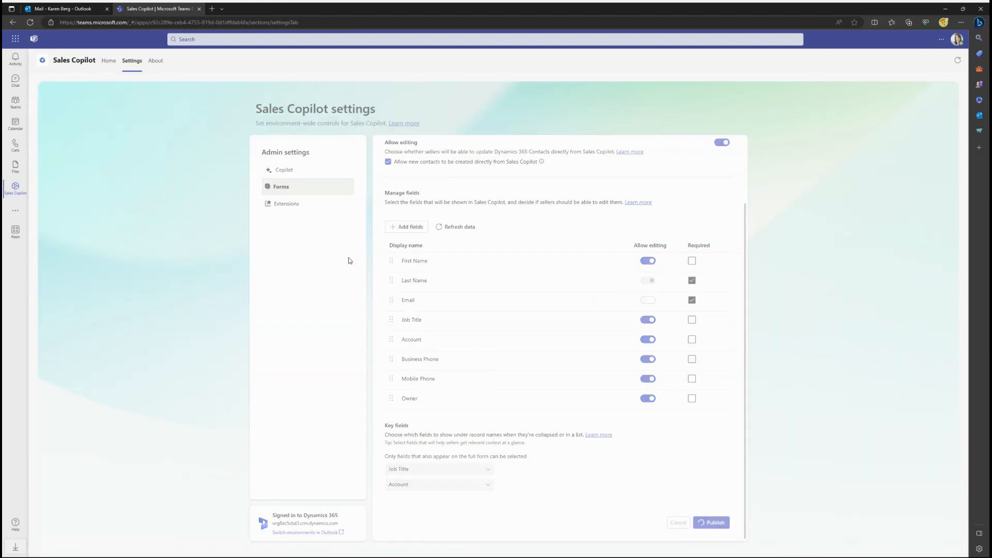
pyautogui.click(711, 522)
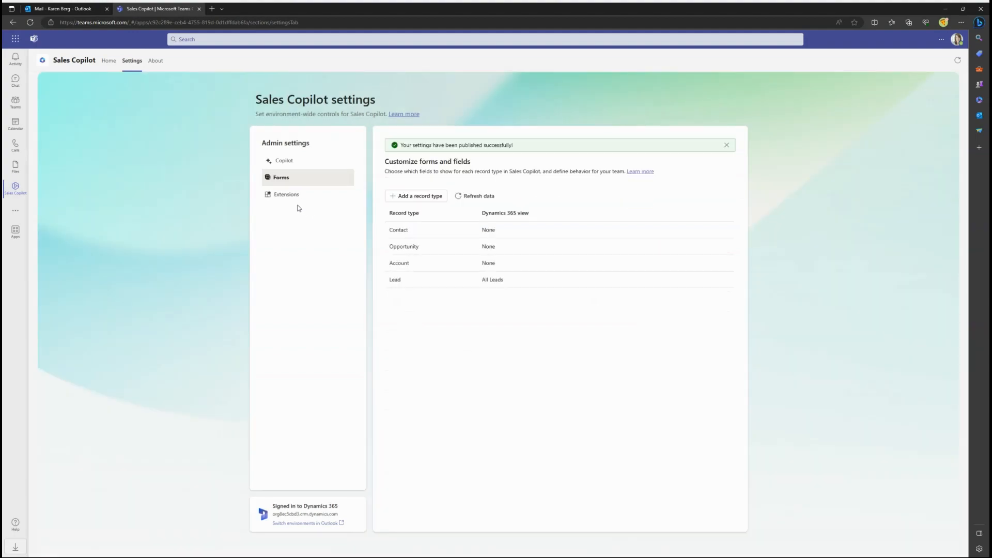